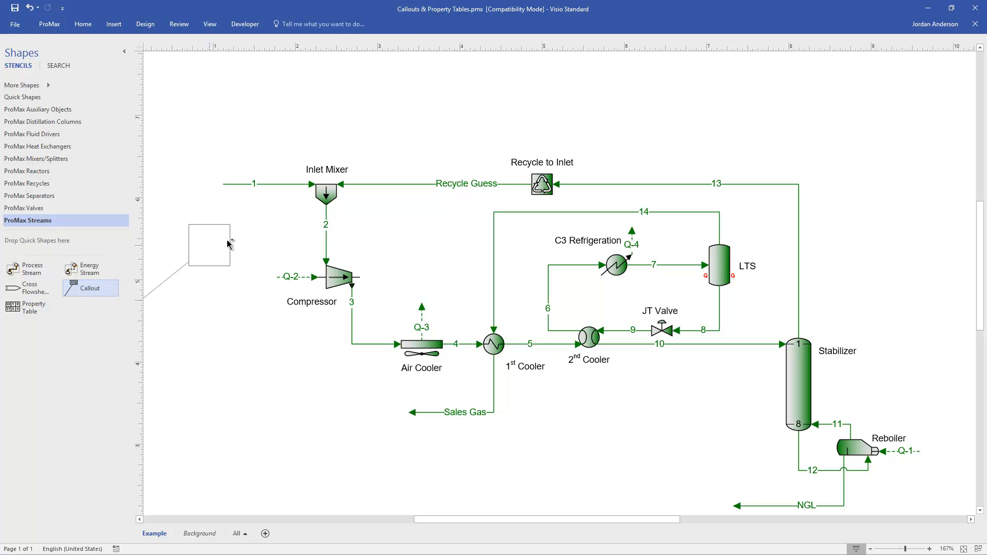
Drag a Callout shape from the ProMax Streams stencil and attach it to stream 1 near the Inlet Mixer
{"action": "left_click_drag", "start_coordinate": [208, 245], "coordinate": [246, 234]}
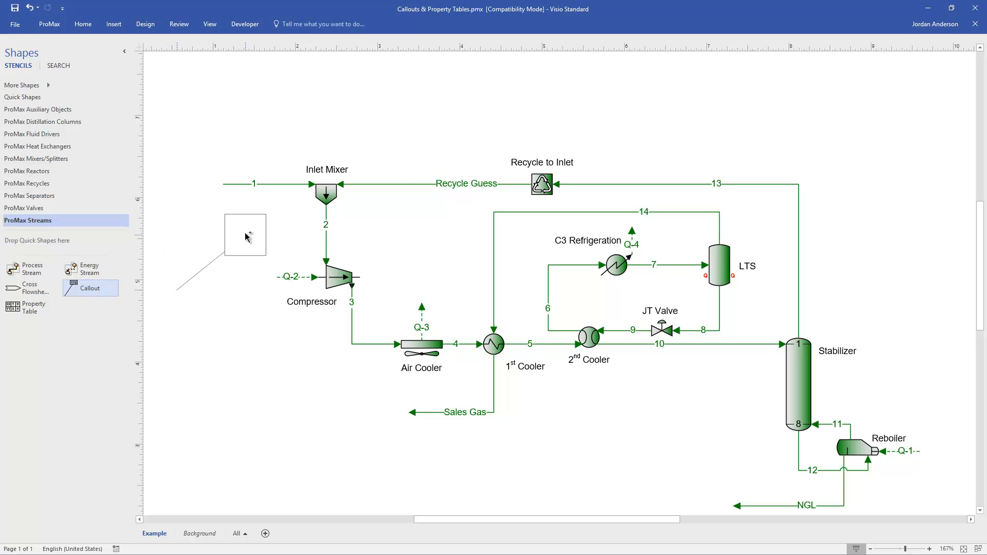
{"action": "left_click_drag", "start_coordinate": [245, 235], "coordinate": [353, 138]}
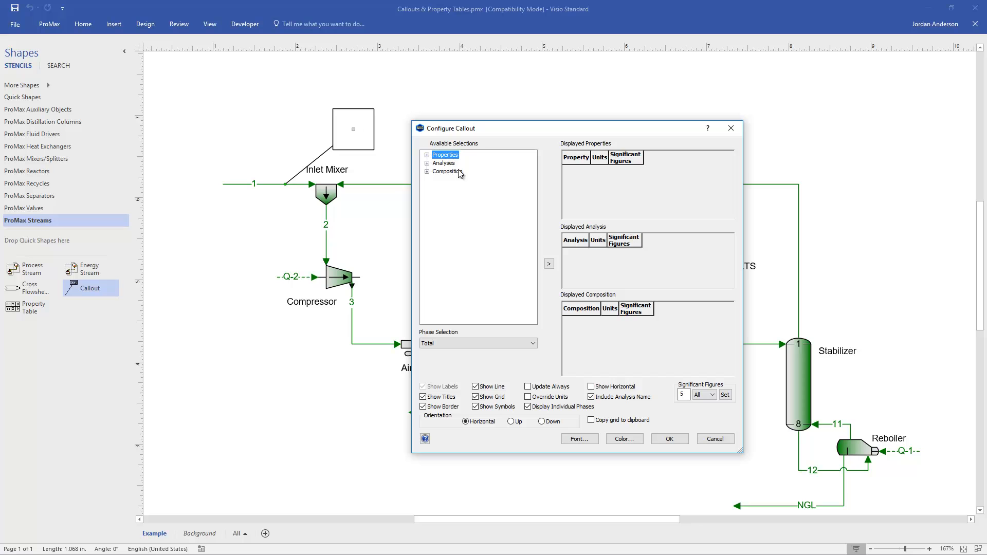
{"action": "mouse_move", "coordinate": [472, 201]}
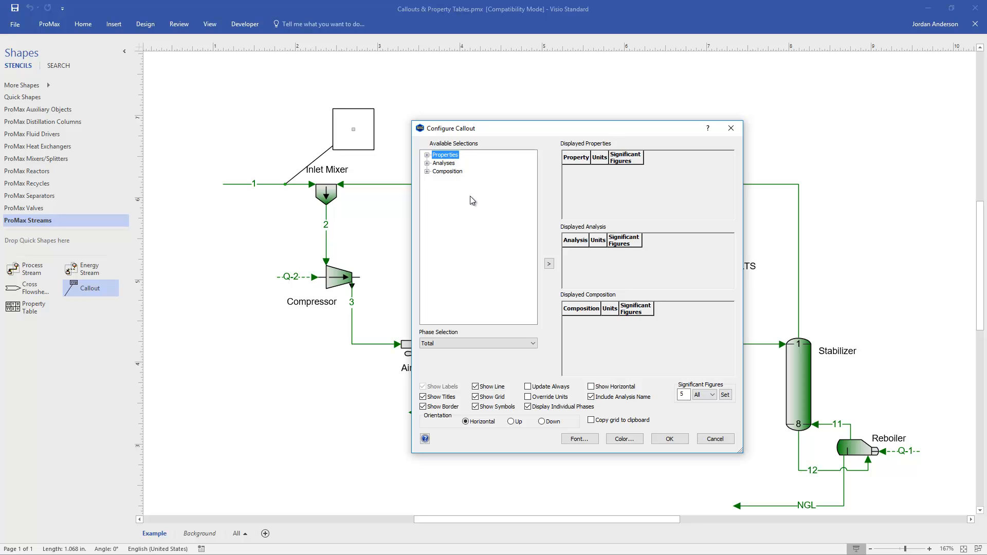
{"action": "mouse_move", "coordinate": [457, 176]}
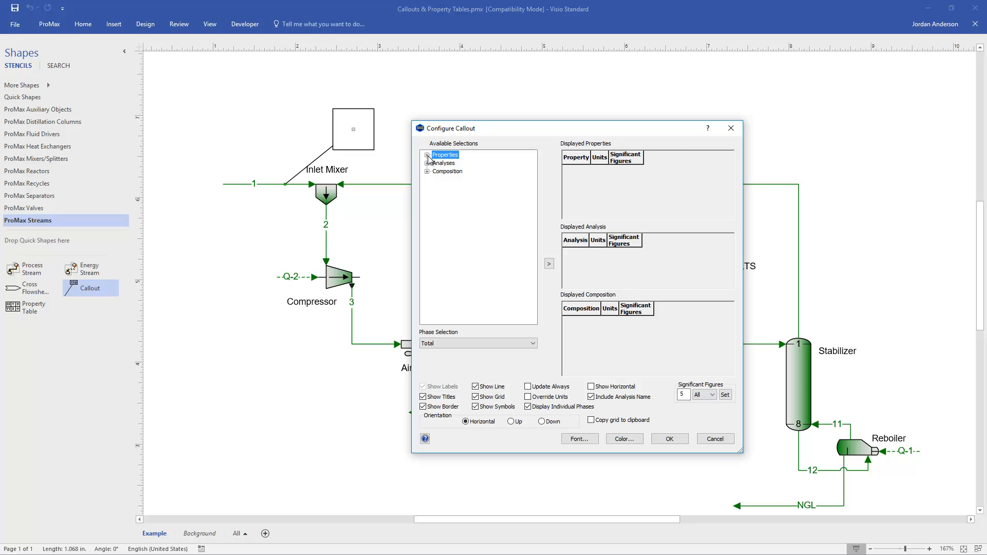
Add Temperature for the Total phase to the callout's displayed properties
{"action": "left_click", "coordinate": [428, 155]}
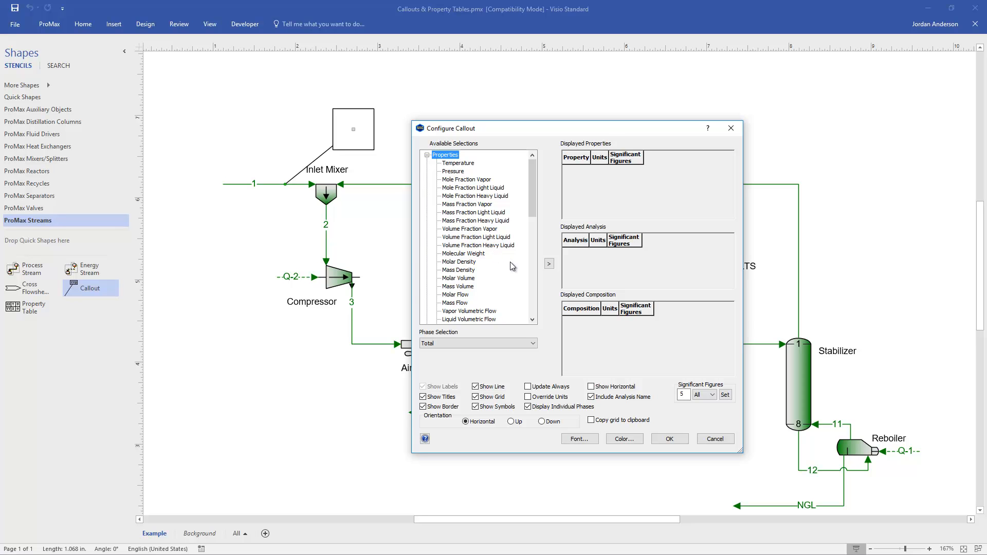
{"action": "mouse_move", "coordinate": [469, 164]}
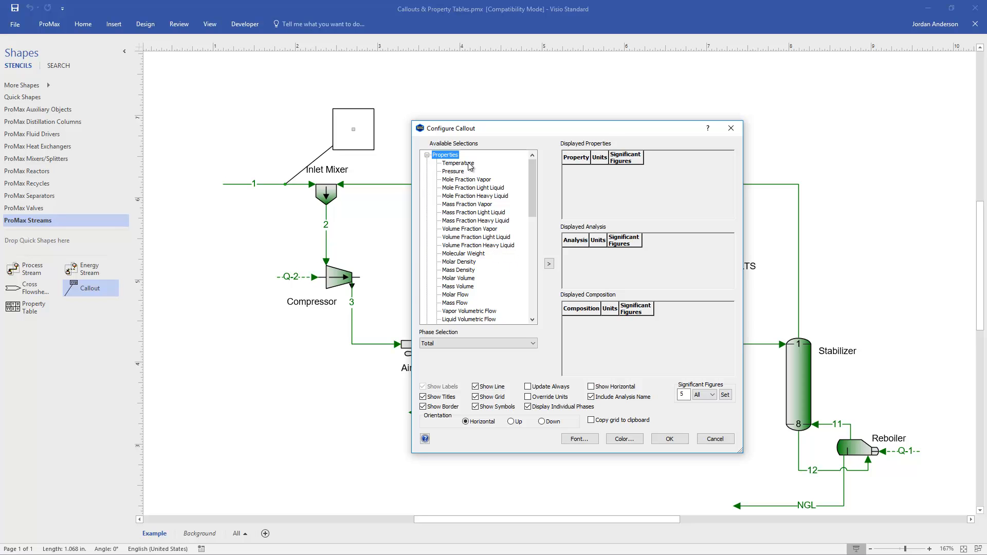
{"action": "left_click", "coordinate": [456, 164]}
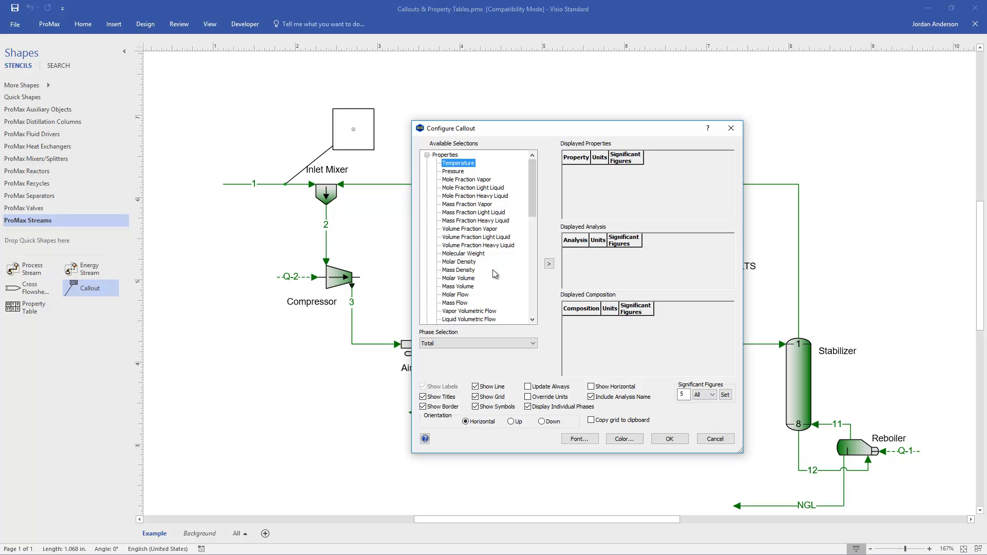
{"action": "mouse_move", "coordinate": [454, 343]}
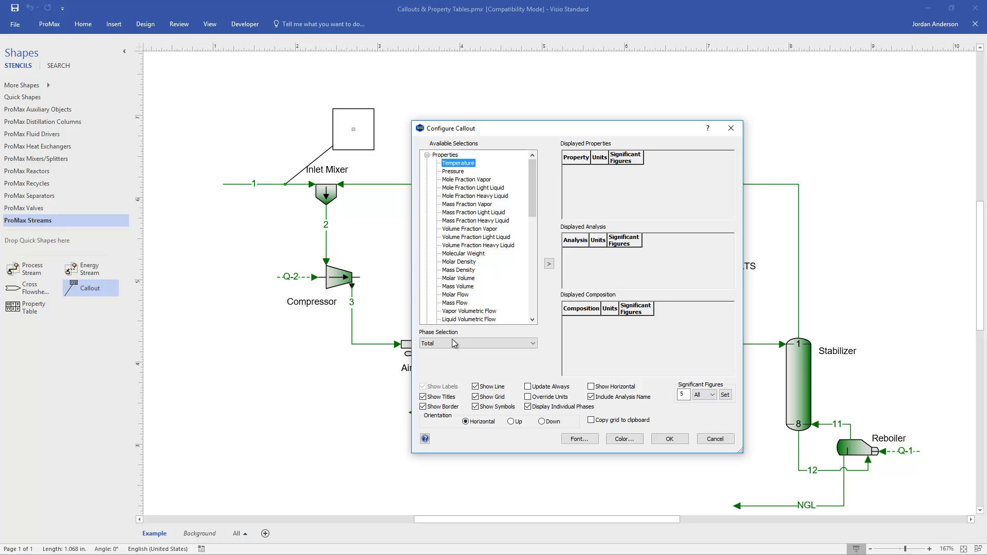
{"action": "left_click", "coordinate": [477, 344]}
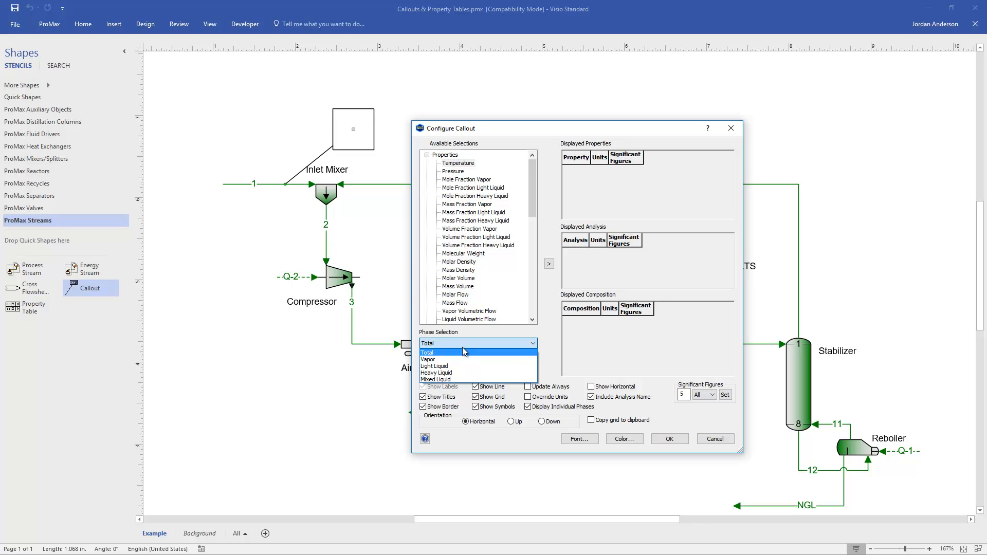
{"action": "mouse_move", "coordinate": [477, 357]}
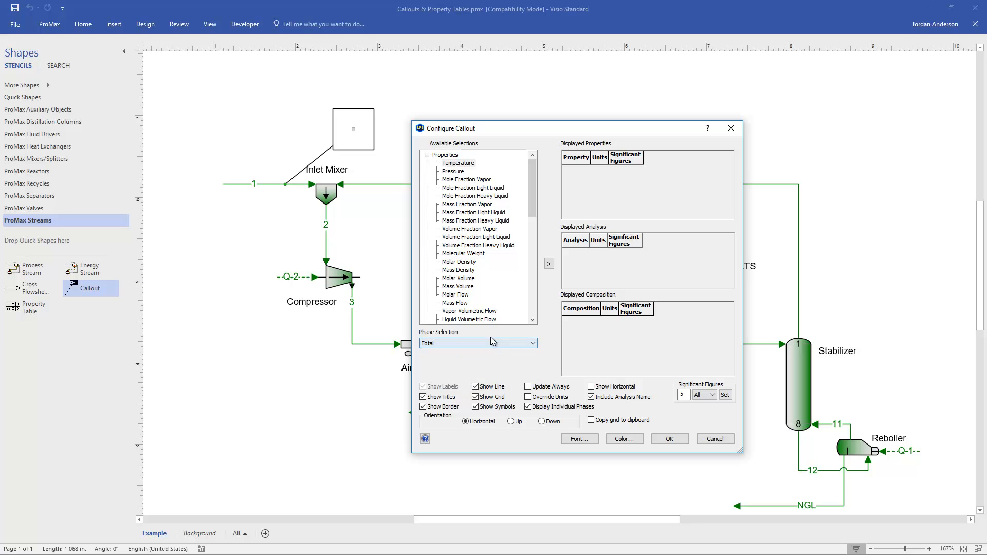
{"action": "left_click", "coordinate": [458, 163]}
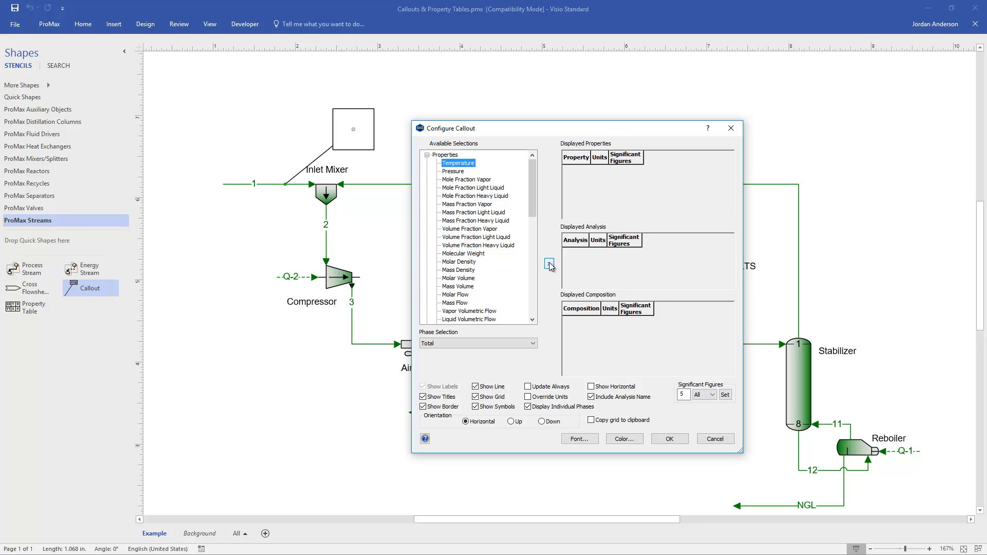
{"action": "left_click", "coordinate": [548, 263]}
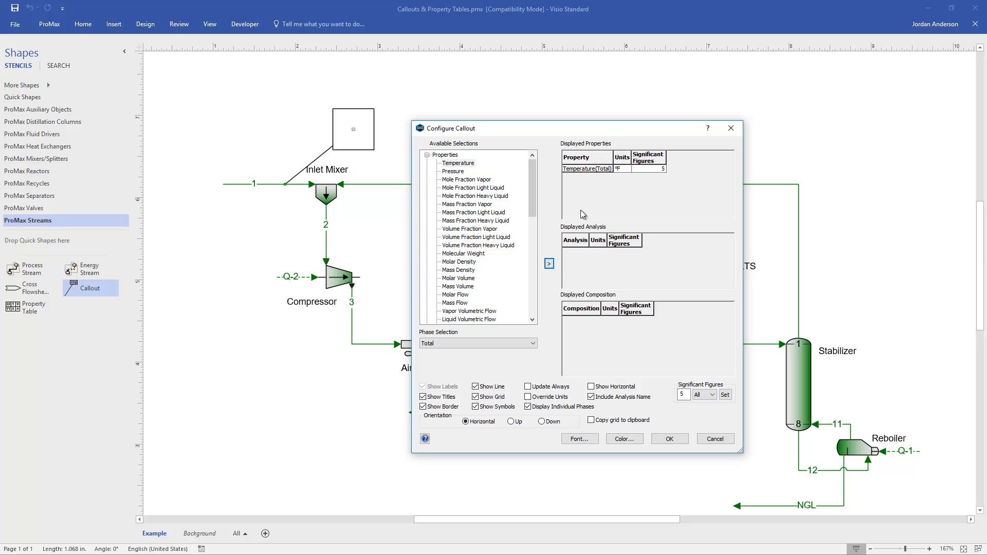
{"action": "mouse_move", "coordinate": [459, 191]}
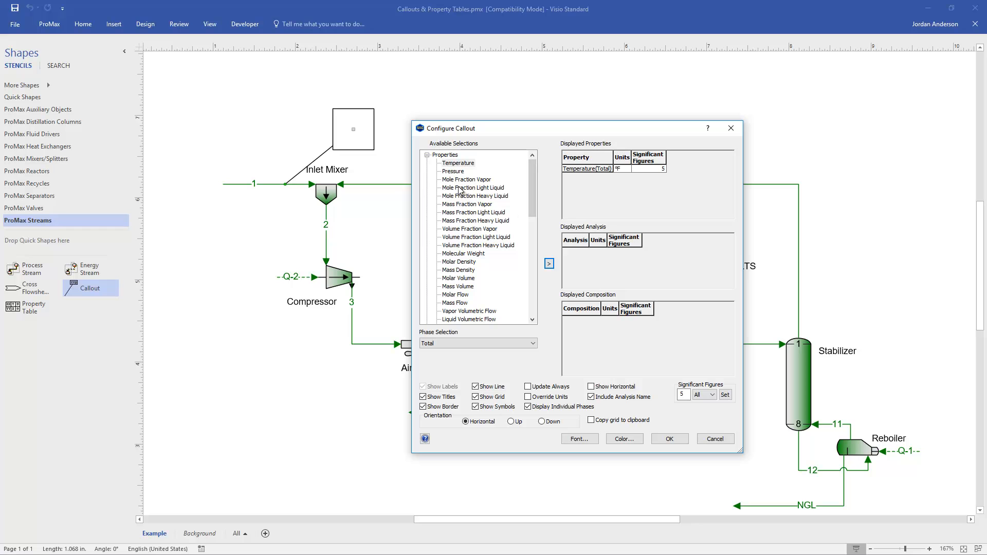
Add total Pressure in psig and move it above Temperature in Displayed Properties
{"action": "left_click", "coordinate": [452, 172]}
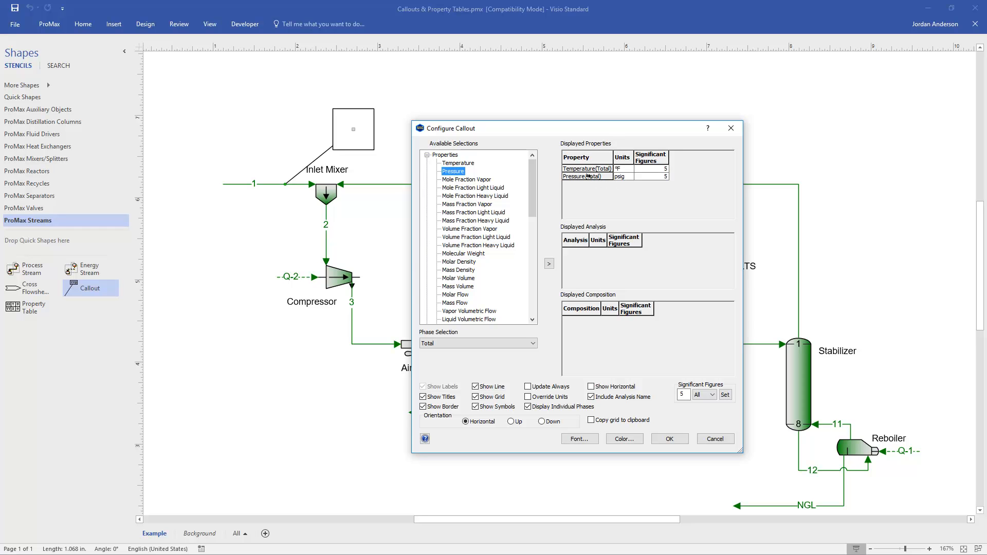
{"action": "left_click", "coordinate": [585, 176]}
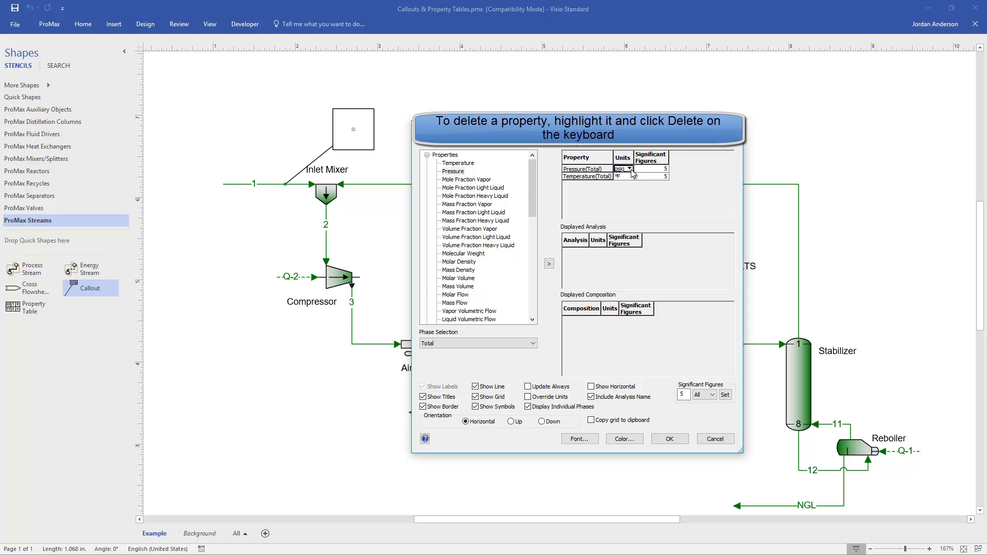
{"action": "left_click", "coordinate": [629, 169]}
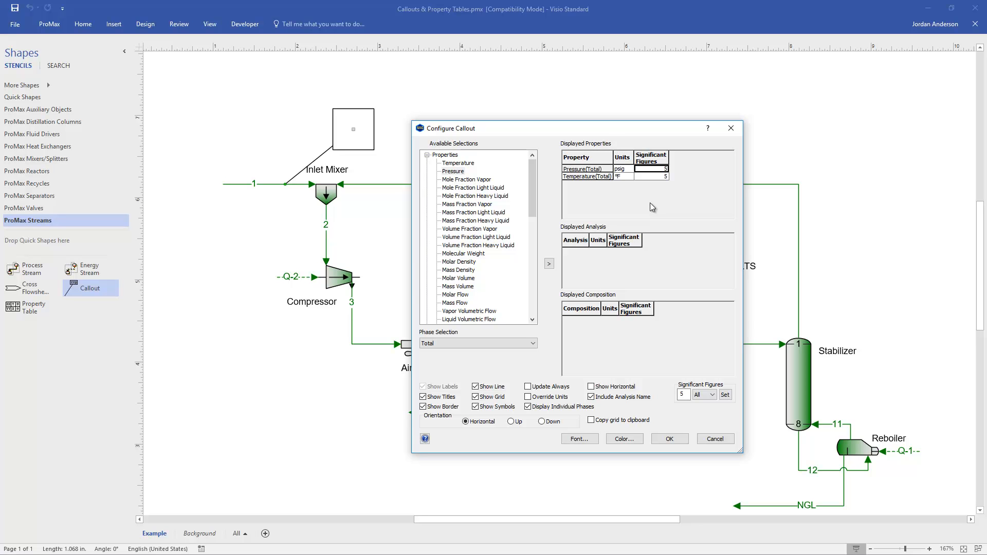
{"action": "mouse_move", "coordinate": [431, 162]}
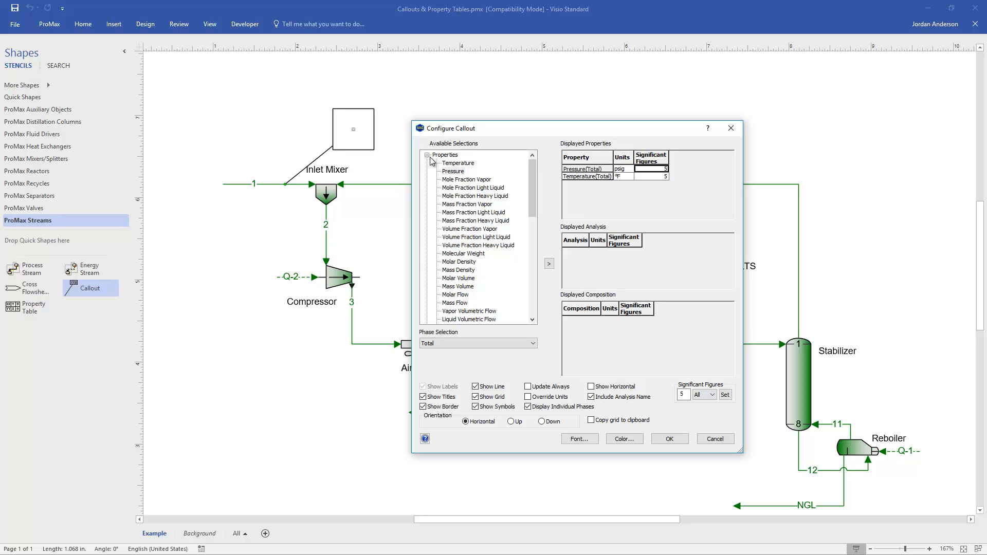
Add Phase Envelope Critical Temperature (°F) and Critical Pressure (psia) to the displayed analyses
{"action": "left_click", "coordinate": [427, 156]}
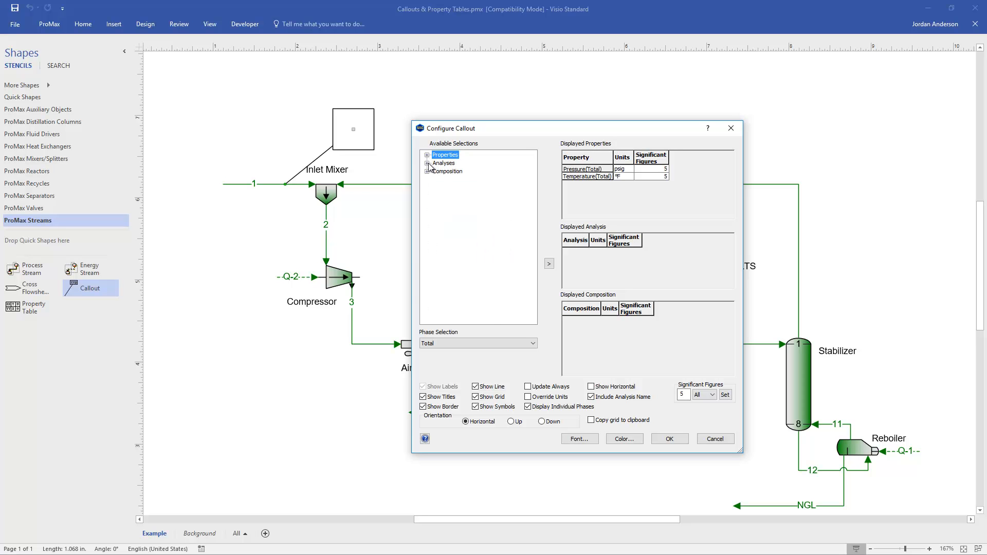
{"action": "left_click", "coordinate": [428, 164]}
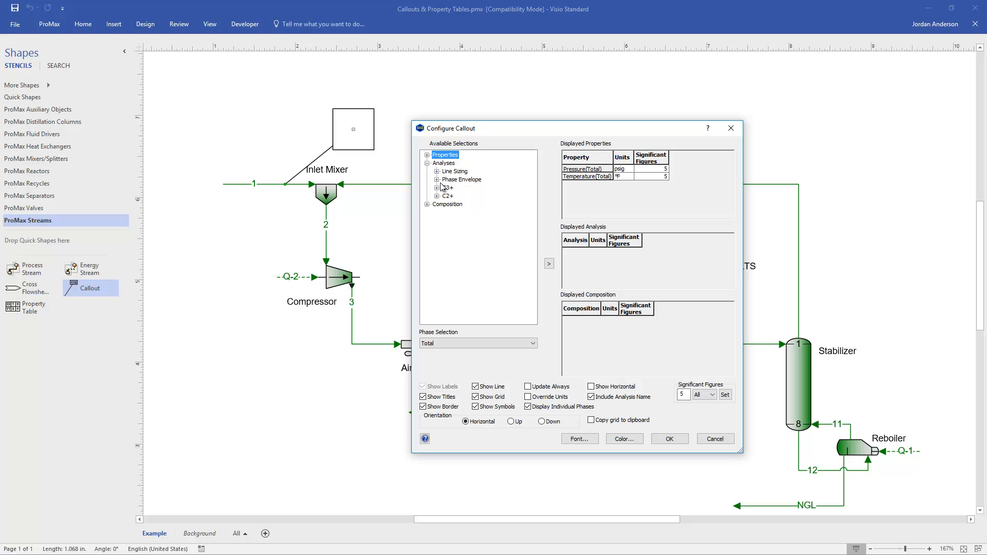
{"action": "left_click", "coordinate": [438, 179]}
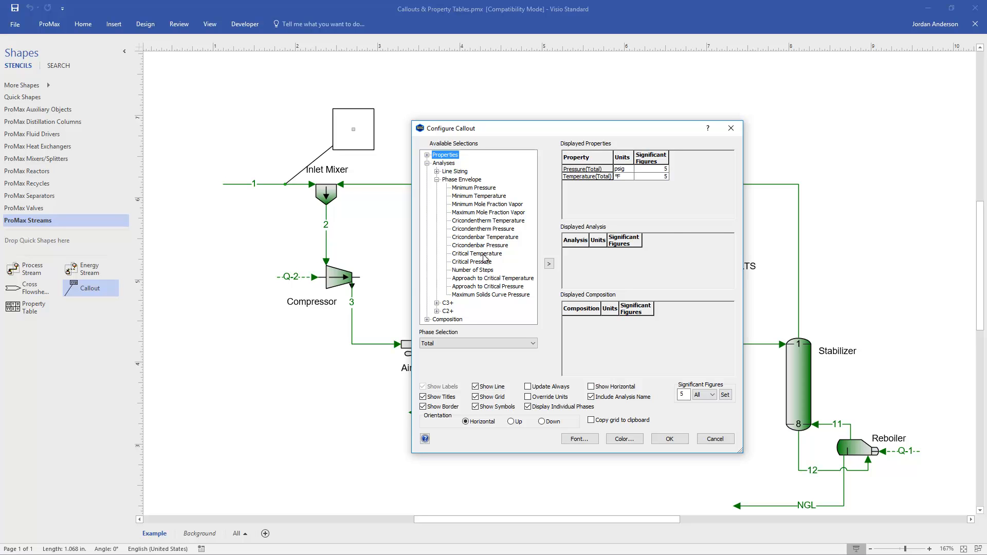
{"action": "left_click", "coordinate": [471, 261]}
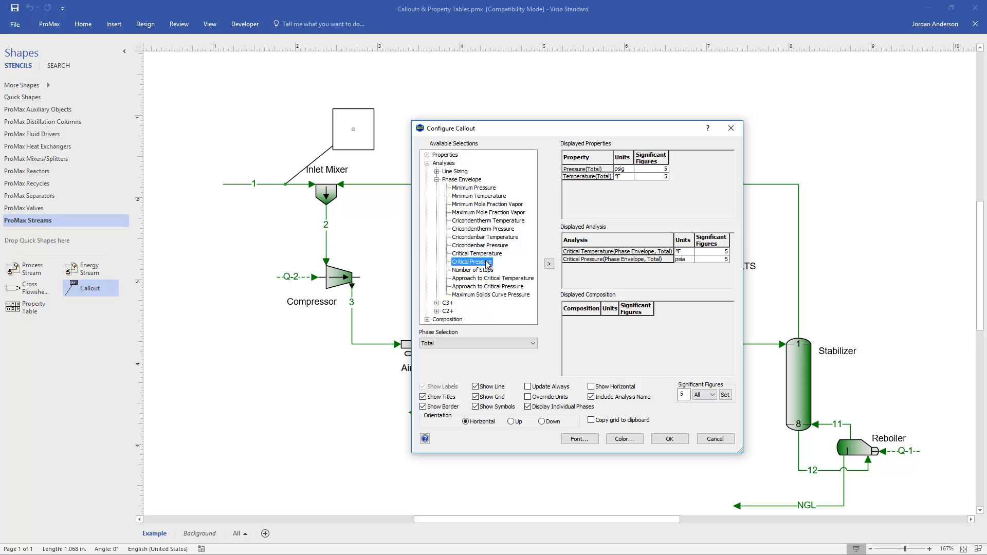
{"action": "mouse_move", "coordinate": [627, 290]}
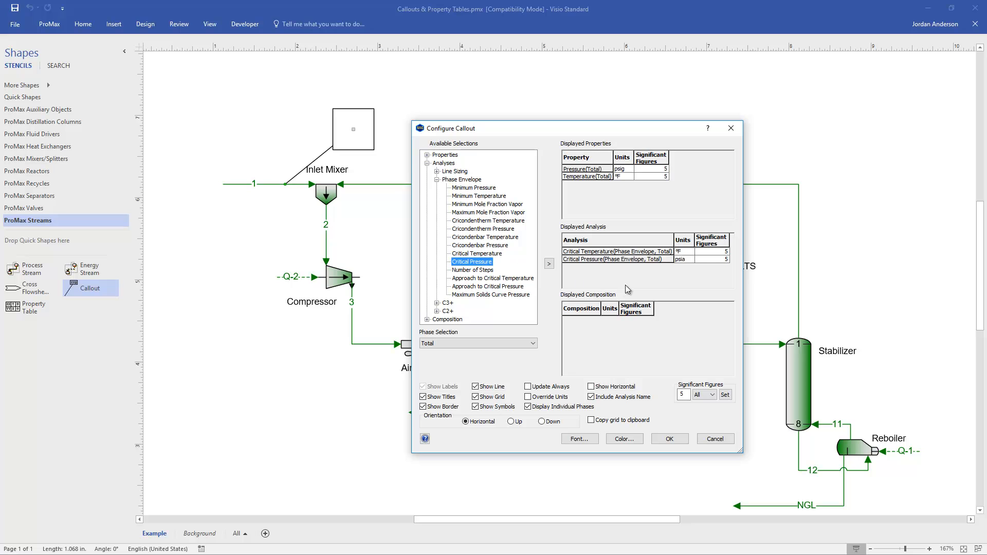
{"action": "mouse_move", "coordinate": [595, 280]}
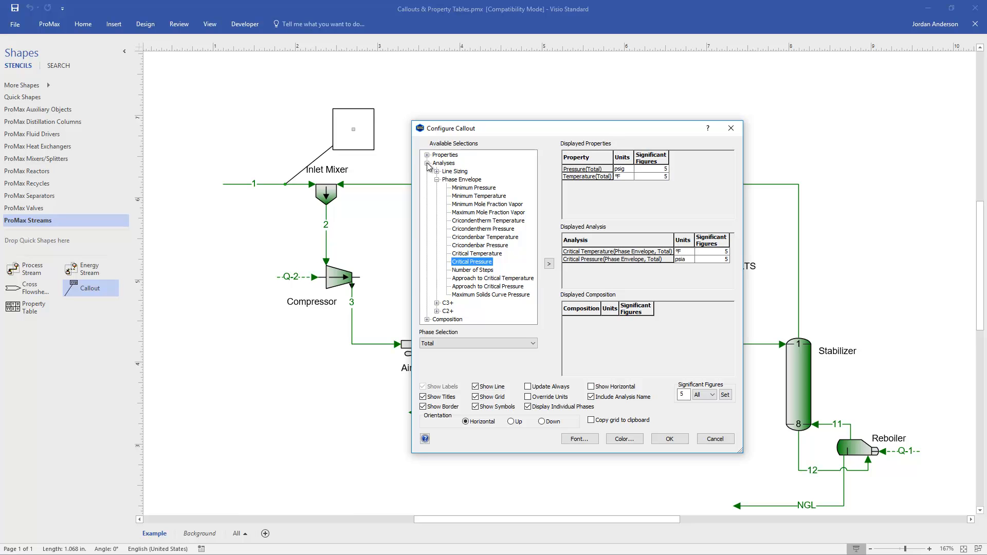
Add Methane mole fraction (Total phase, %) from Composition > By Basis to the callout
{"action": "left_click", "coordinate": [427, 163]}
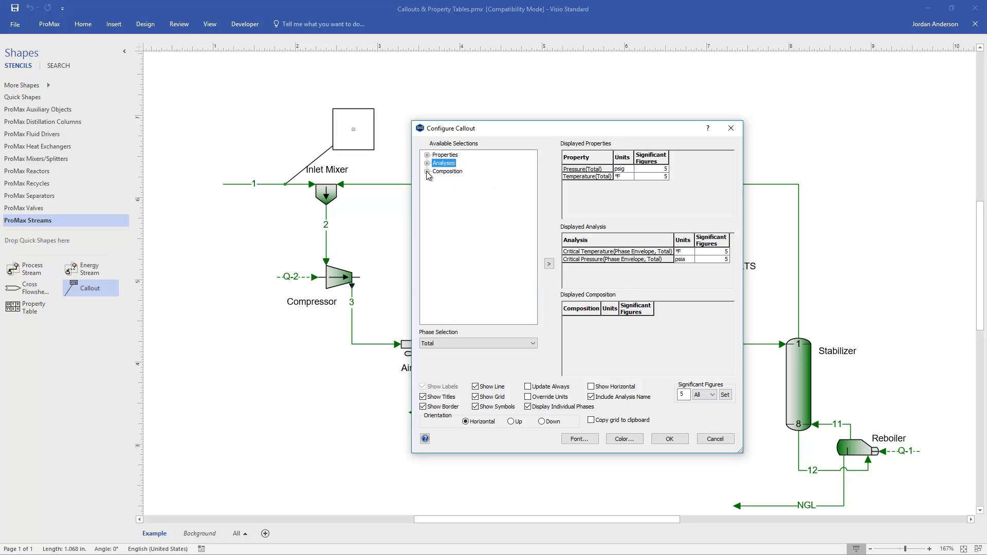
{"action": "left_click", "coordinate": [428, 172]}
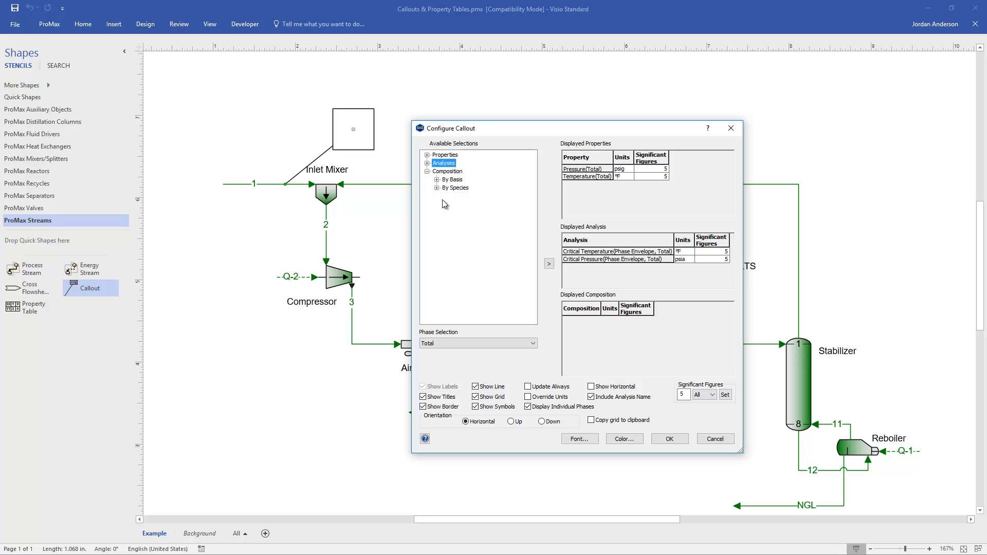
{"action": "left_click", "coordinate": [436, 179]}
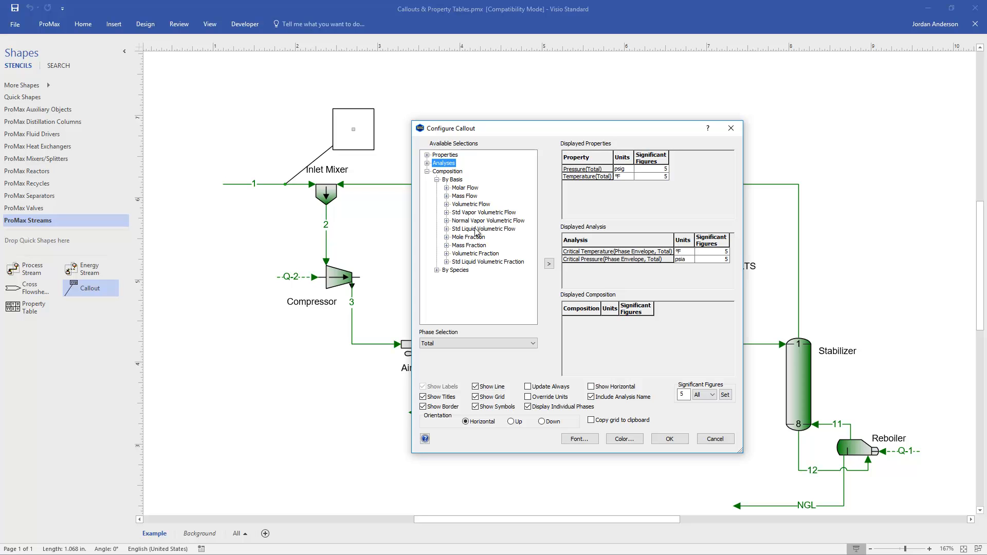
{"action": "mouse_move", "coordinate": [451, 242]}
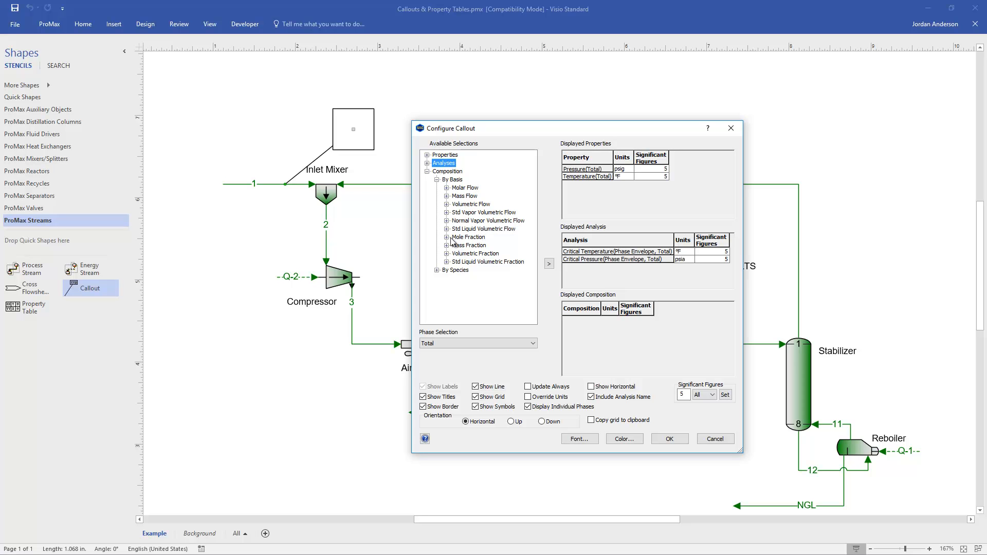
{"action": "left_click", "coordinate": [437, 237]}
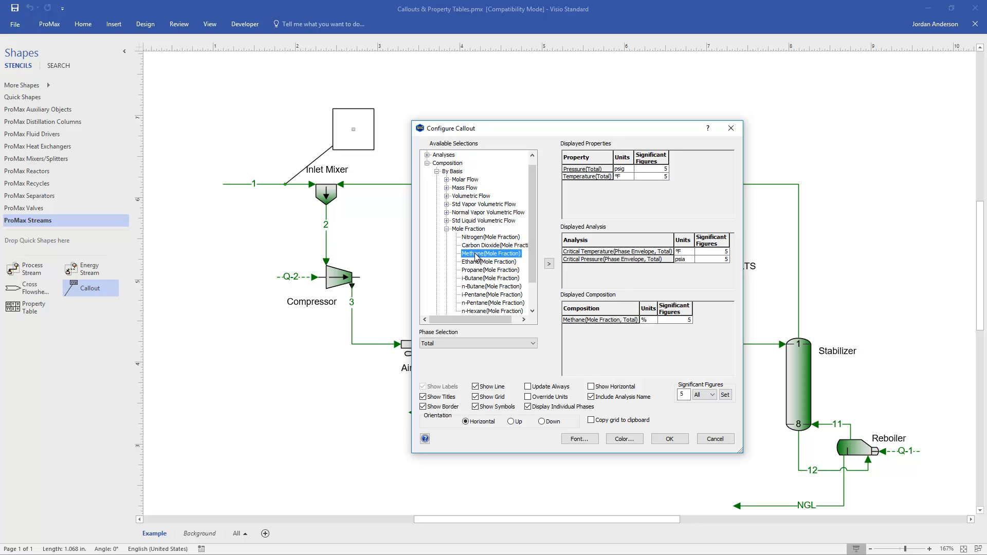
{"action": "mouse_move", "coordinate": [621, 353]}
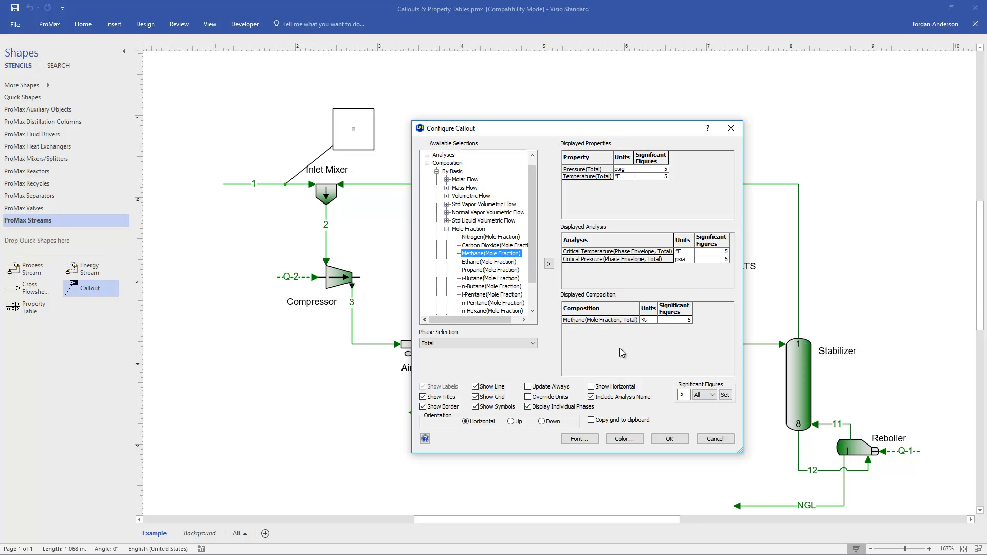
{"action": "mouse_move", "coordinate": [639, 352]}
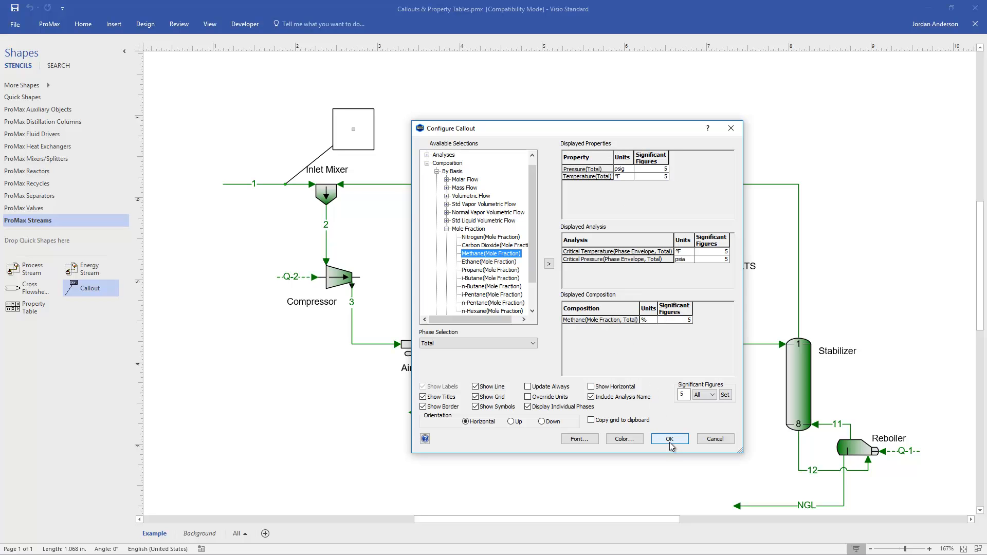
Confirm the configuration so the stream 1 callout shows 185.3 psig, 95 °F, critical 71.73 °F/1701.8 psia, methane 58.666%
{"action": "left_click", "coordinate": [669, 439]}
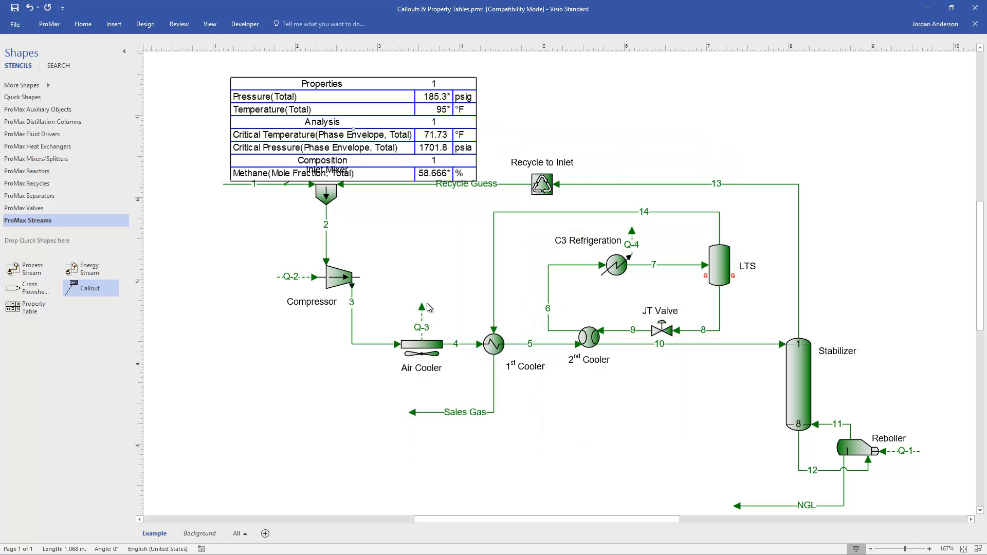
{"action": "mouse_move", "coordinate": [256, 193]}
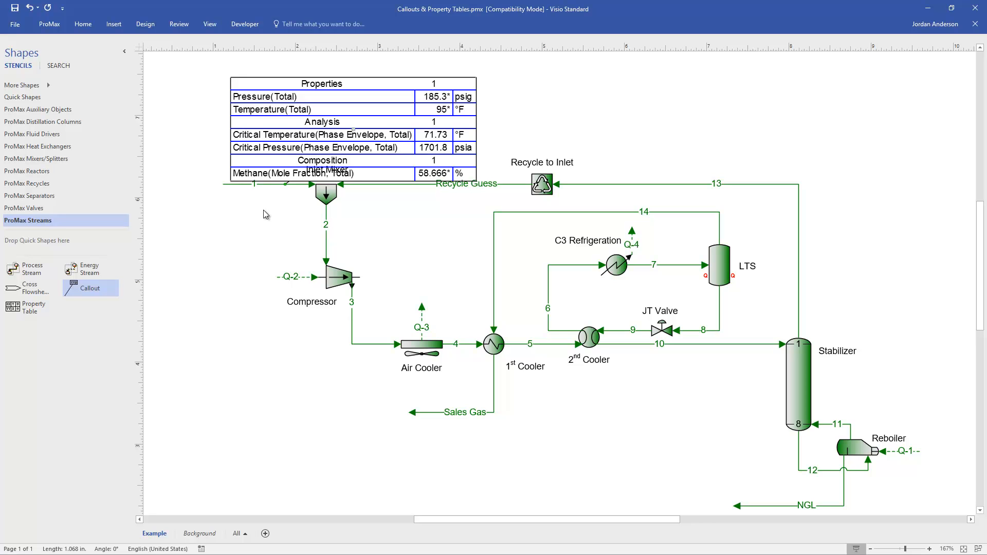
{"action": "mouse_move", "coordinate": [274, 216]}
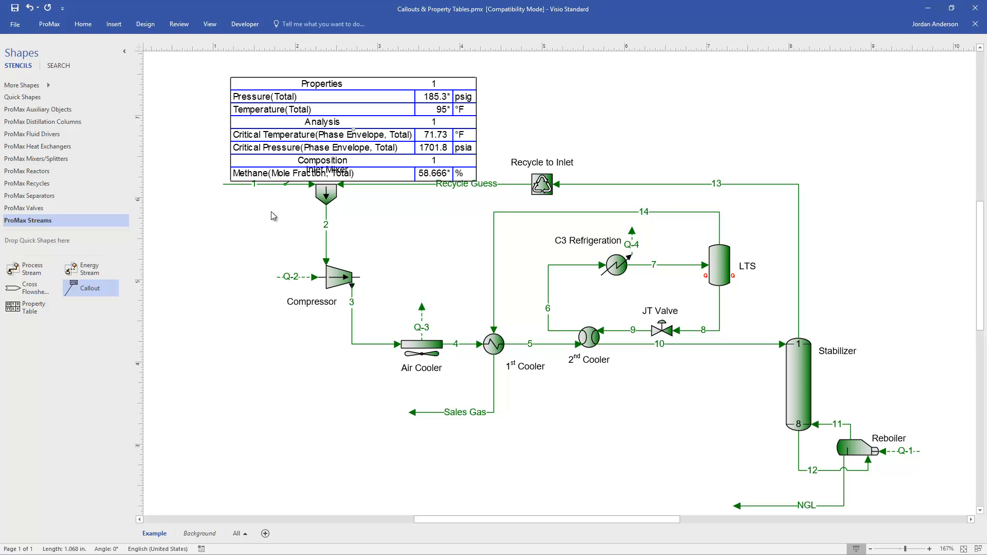
{"action": "mouse_move", "coordinate": [372, 215]}
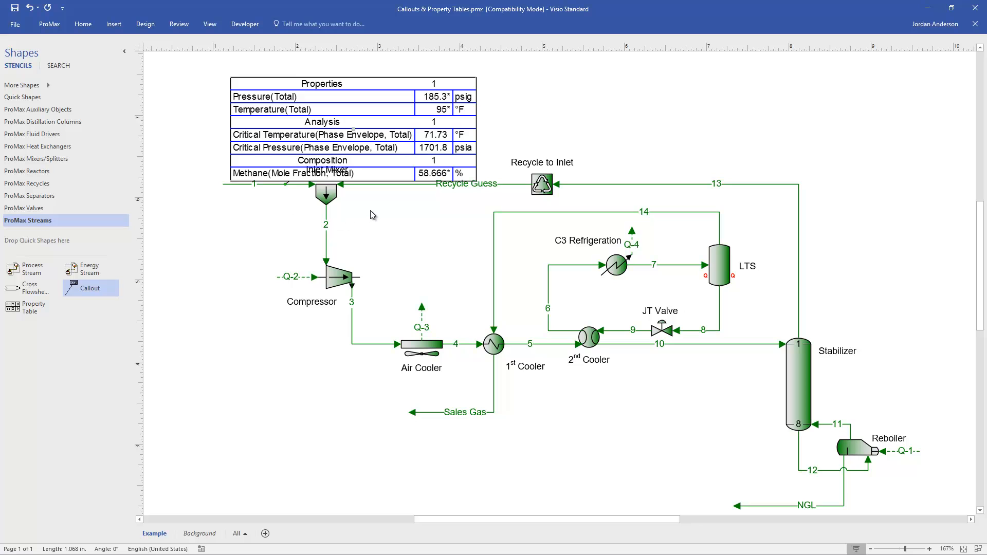
{"action": "mouse_move", "coordinate": [370, 161]}
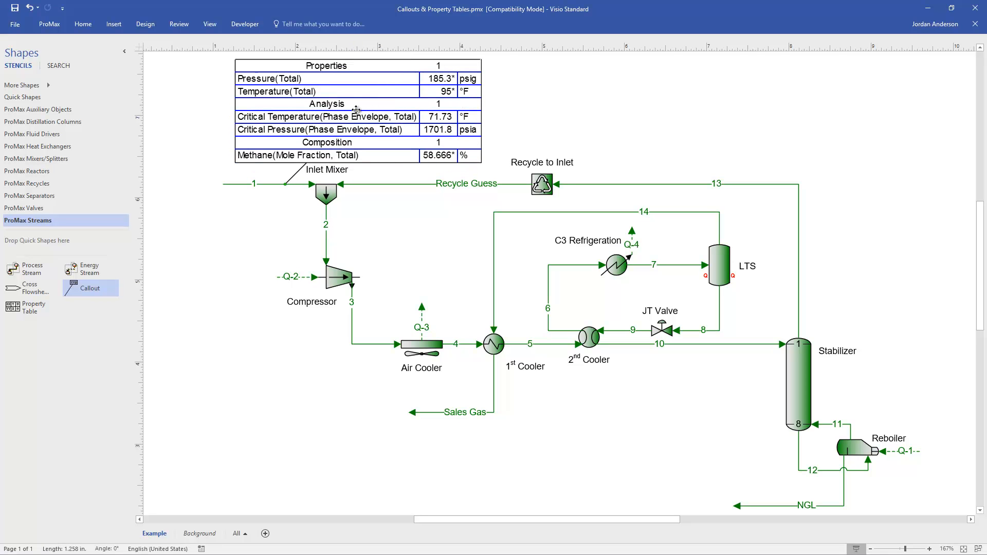
{"action": "mouse_move", "coordinate": [377, 215]}
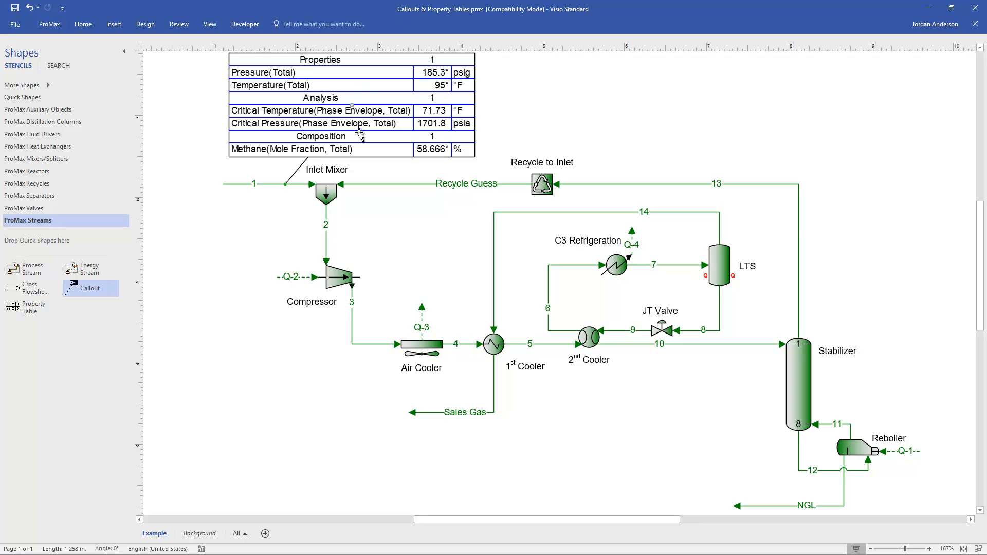
{"action": "mouse_move", "coordinate": [408, 193]}
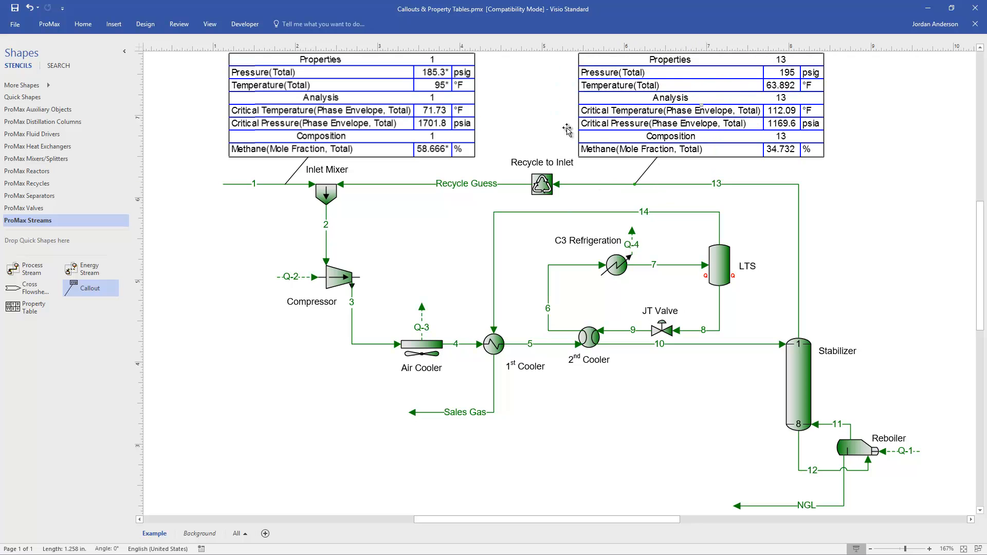
{"action": "mouse_move", "coordinate": [718, 193]}
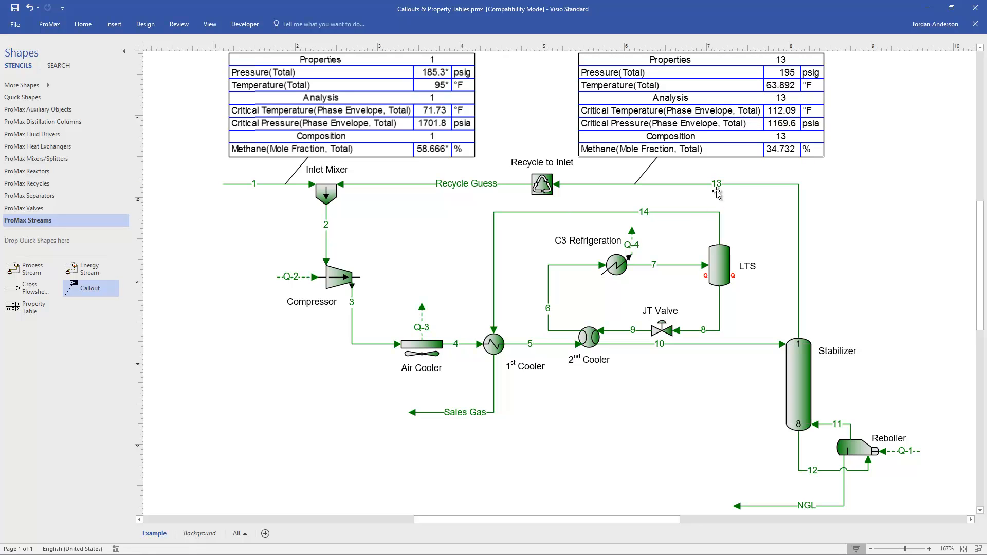
{"action": "mouse_move", "coordinate": [443, 225]}
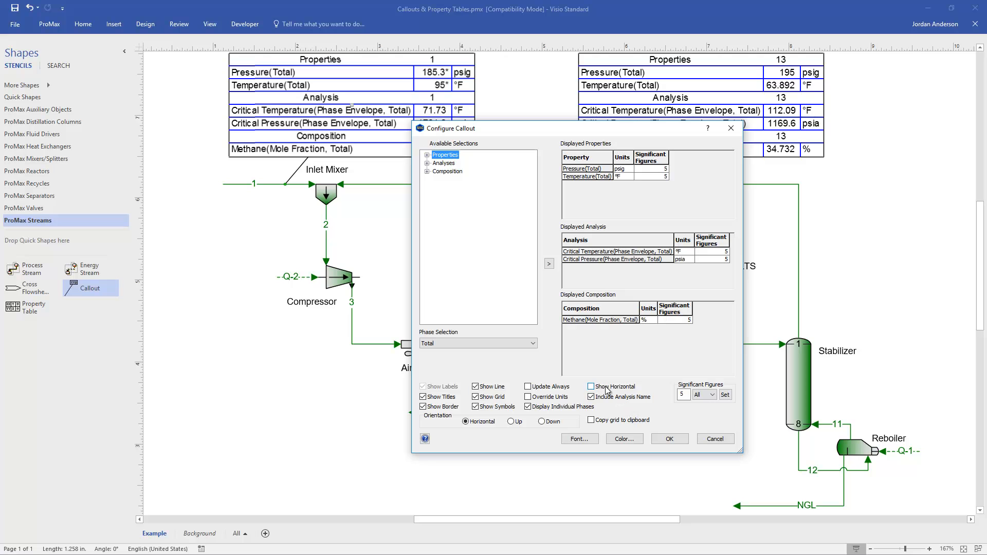
{"action": "mouse_move", "coordinate": [611, 391]}
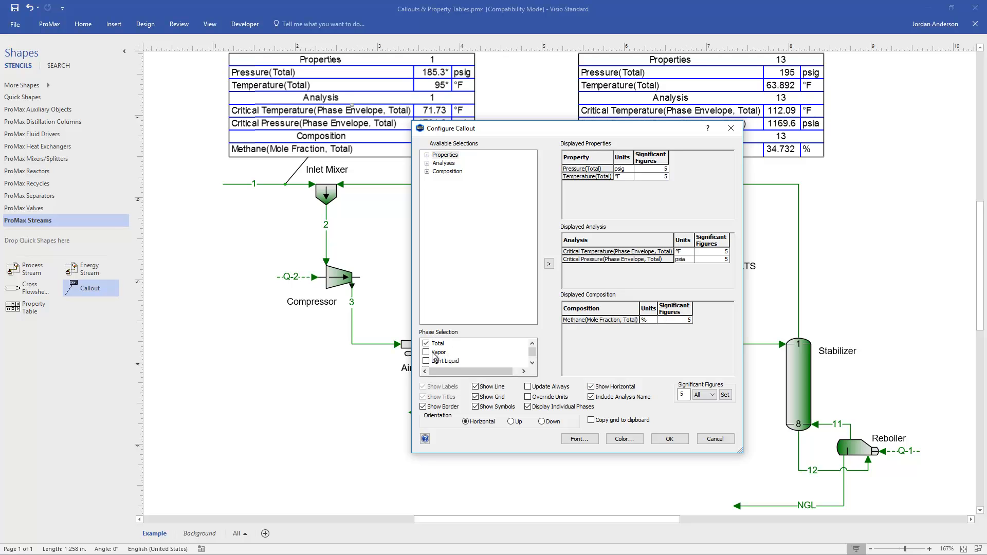
Enable Vapor and Light Liquid phases so the callout shows Total, Vapor and Light Liquid columns
{"action": "left_click", "coordinate": [426, 352]}
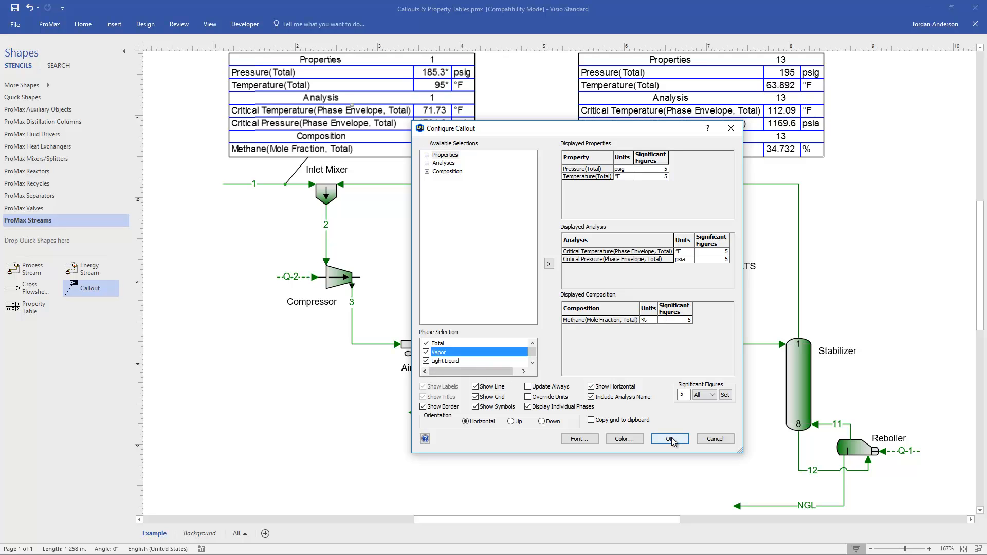
{"action": "left_click", "coordinate": [668, 439]}
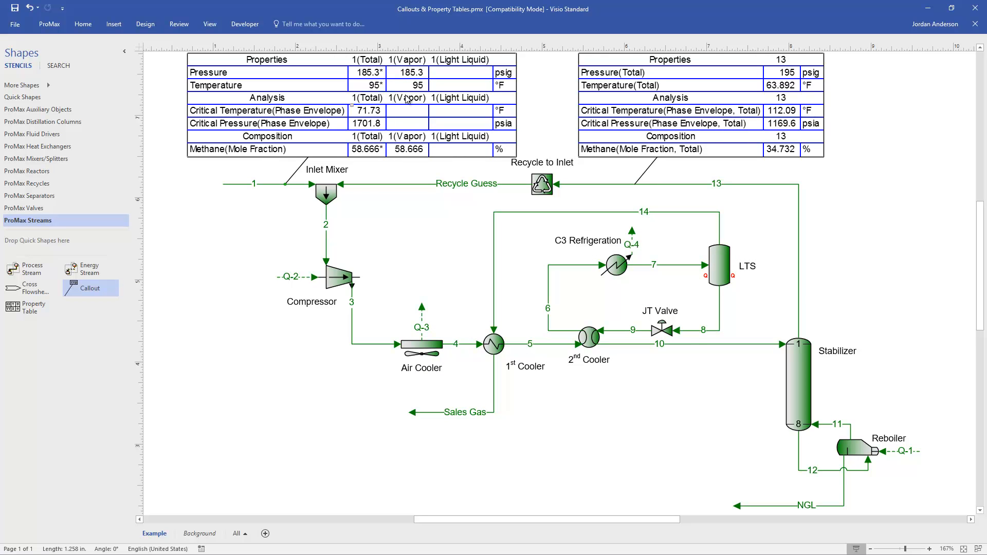
{"action": "mouse_move", "coordinate": [454, 99]}
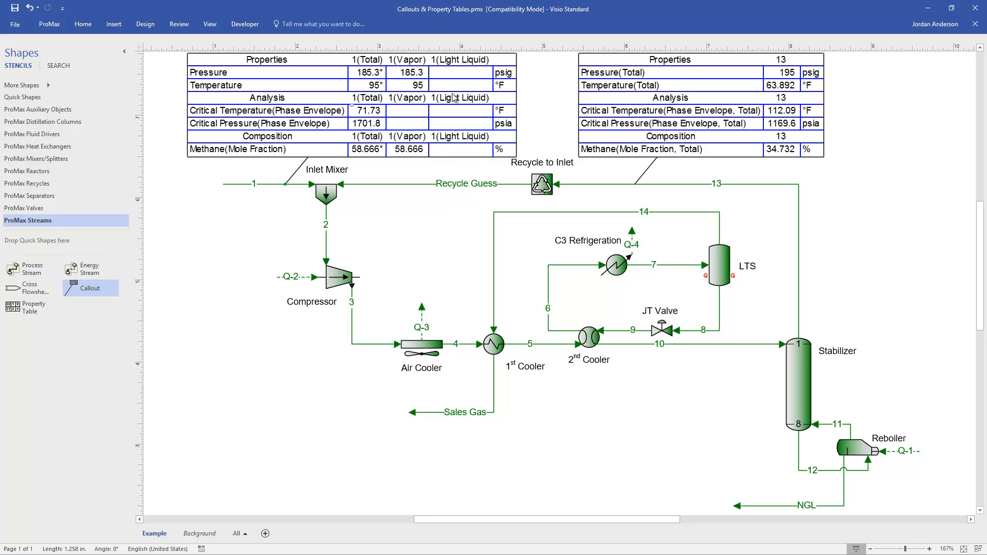
{"action": "mouse_move", "coordinate": [451, 220]}
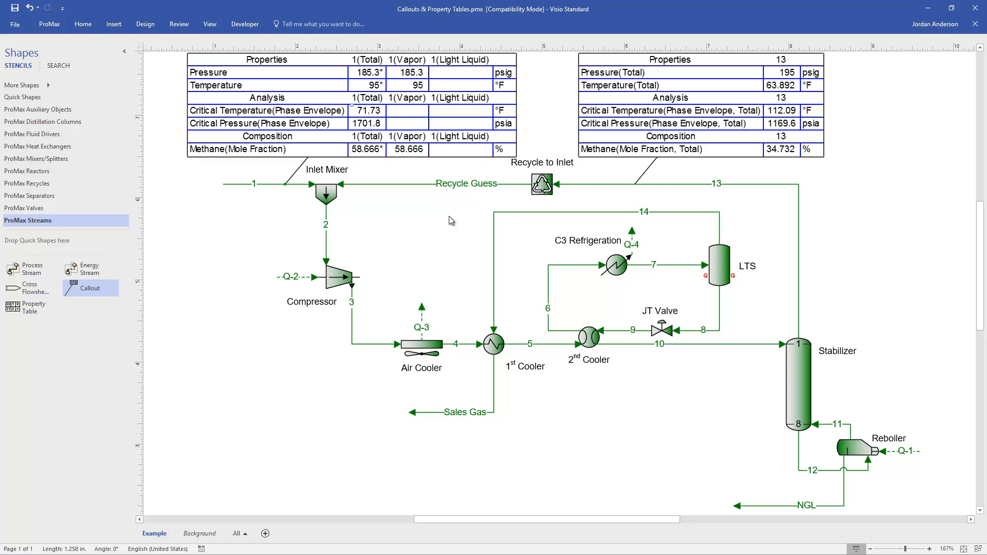
{"action": "mouse_move", "coordinate": [305, 129]}
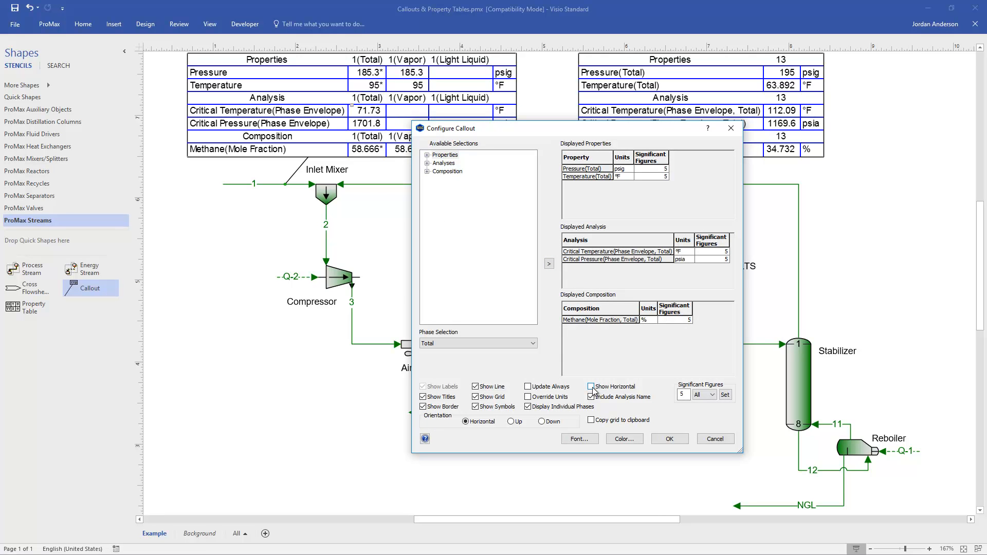
Uncheck Show Horizontal, Include Analysis Name and Display Individual Phases for stream 1's callout
{"action": "left_click", "coordinate": [590, 397]}
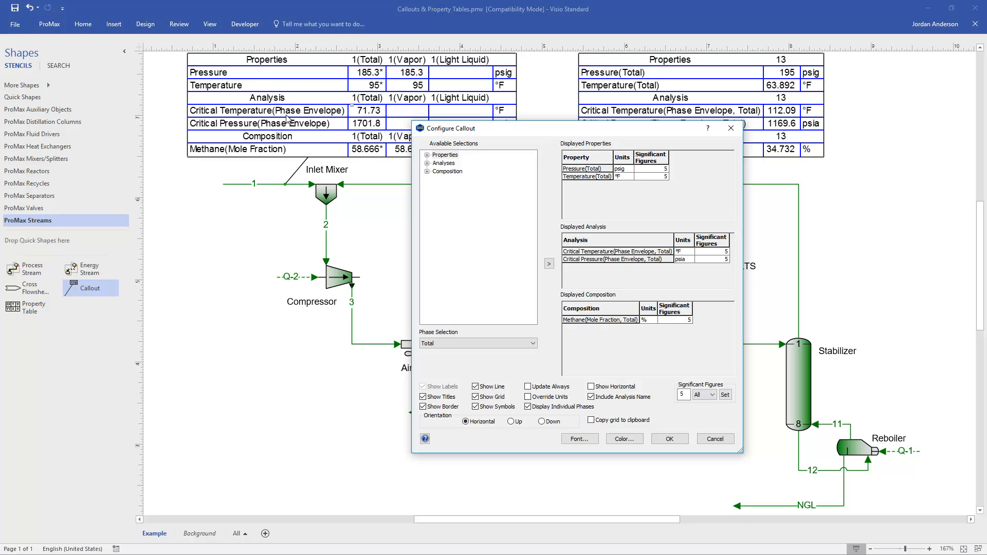
{"action": "mouse_move", "coordinate": [493, 317]}
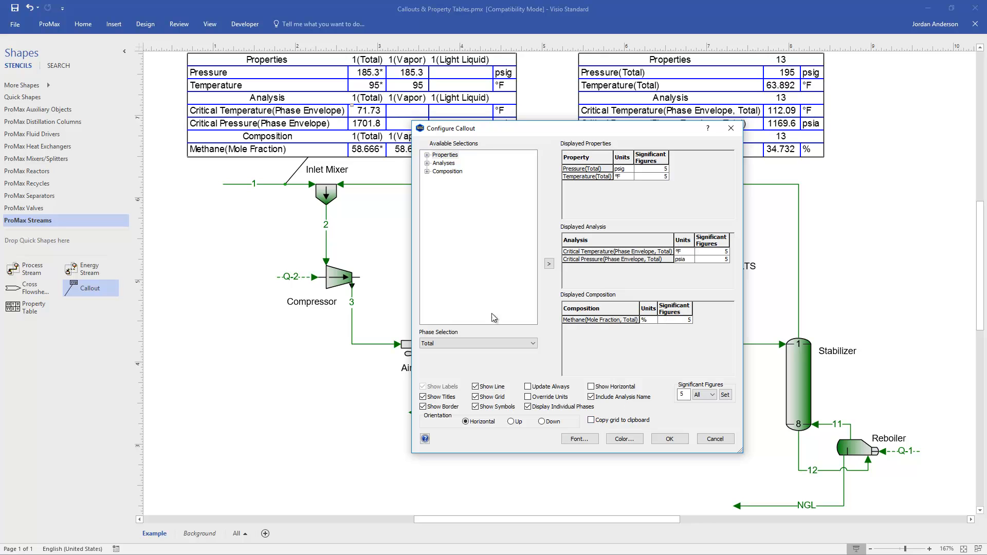
{"action": "left_click", "coordinate": [590, 397]}
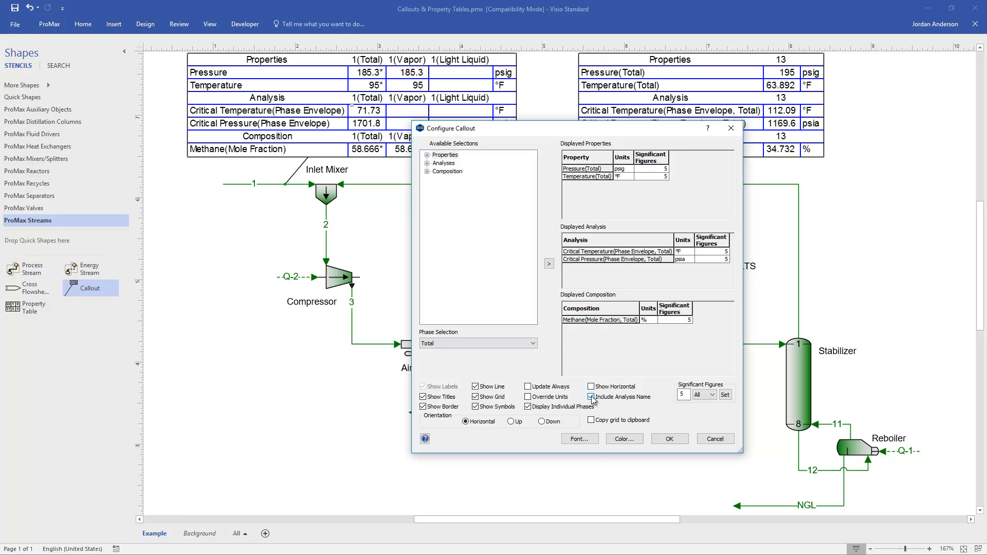
{"action": "left_click", "coordinate": [590, 397]}
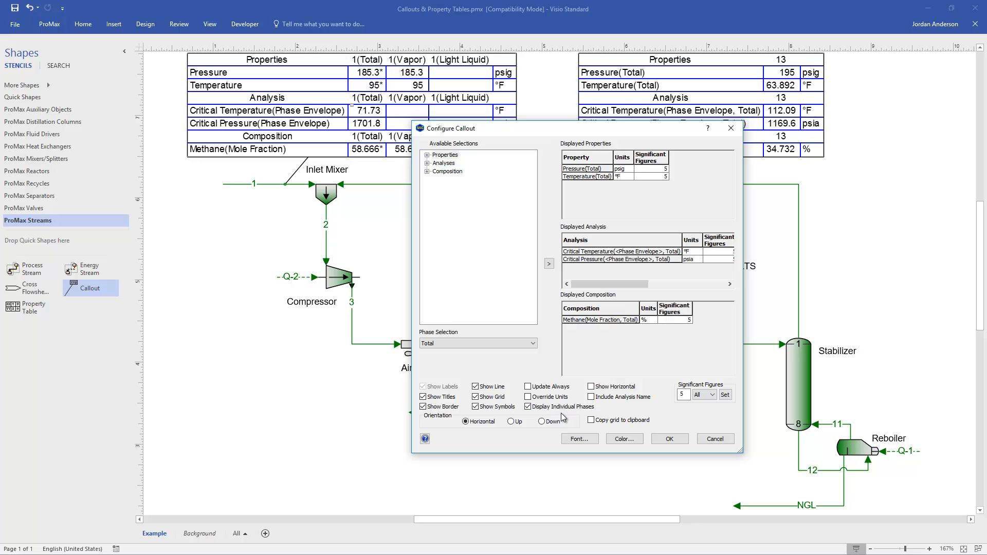
{"action": "left_click", "coordinate": [527, 406]}
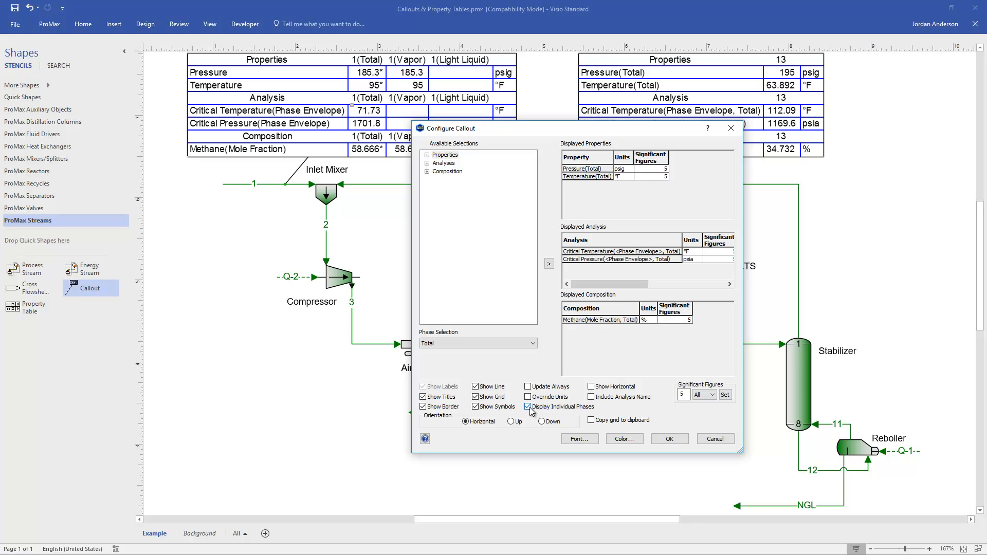
{"action": "left_click", "coordinate": [528, 407]}
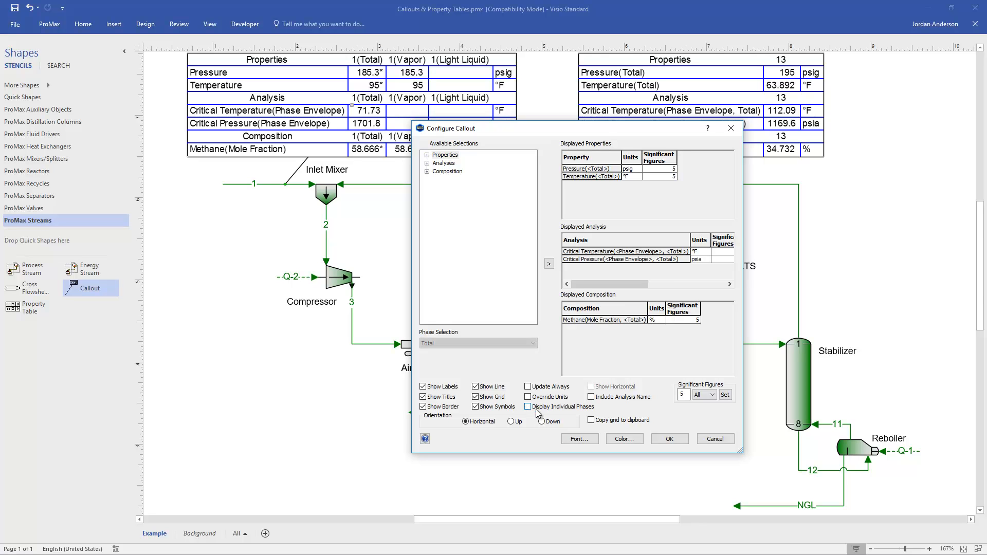
{"action": "left_click", "coordinate": [527, 407]}
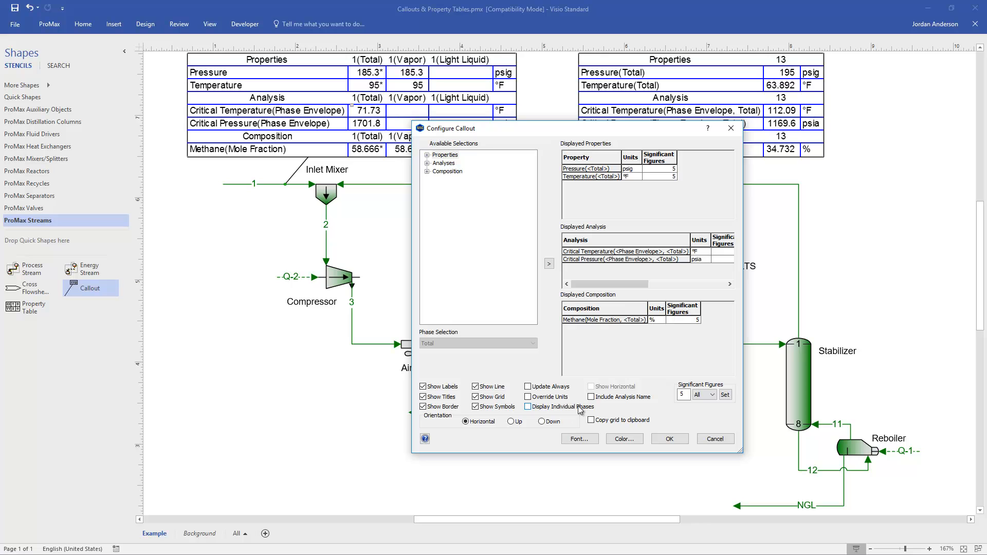
{"action": "mouse_move", "coordinate": [553, 411]}
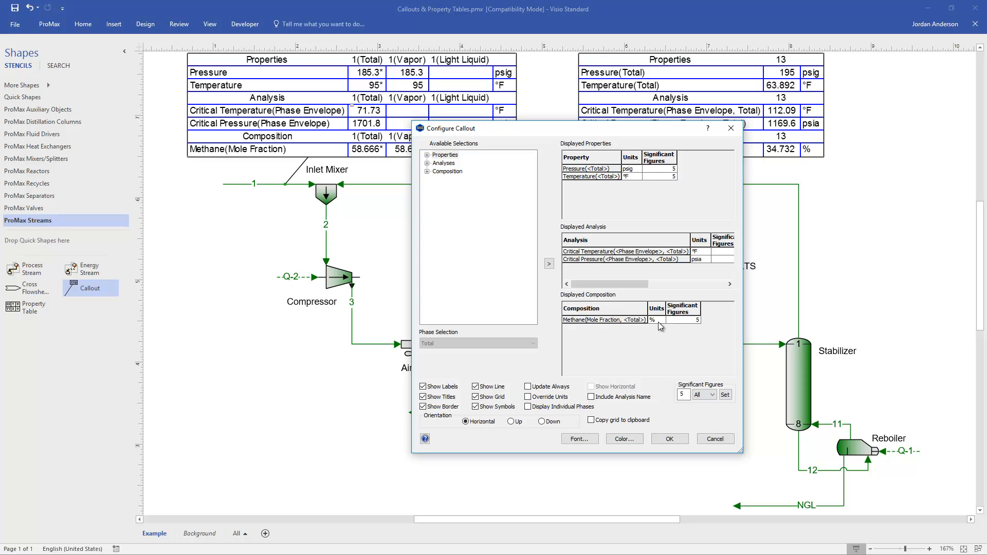
{"action": "mouse_move", "coordinate": [636, 175]}
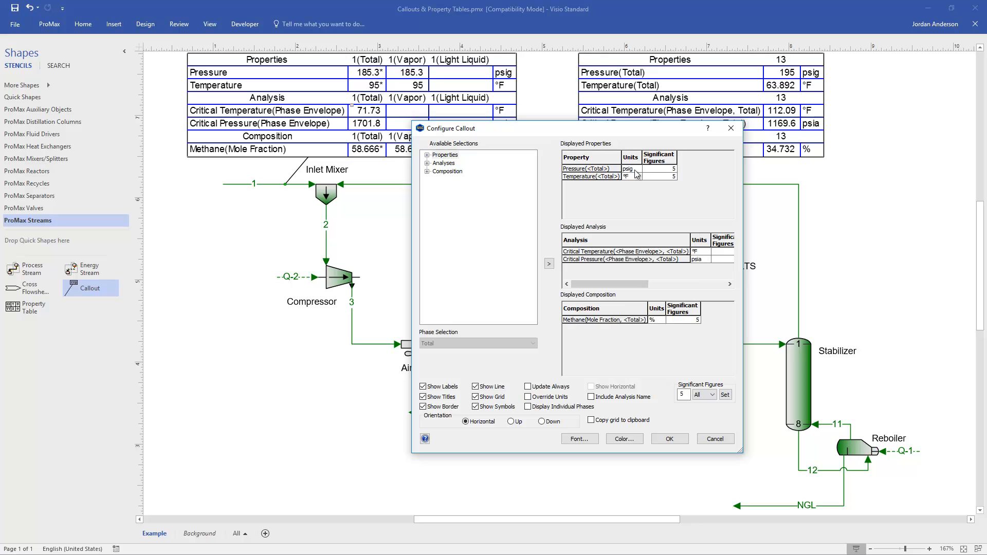
{"action": "mouse_move", "coordinate": [545, 371]}
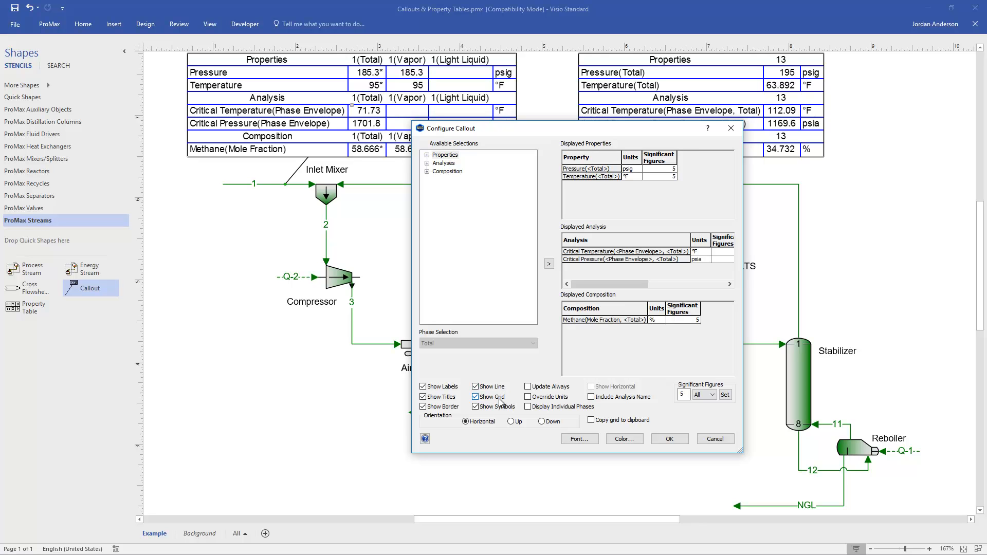
{"action": "mouse_move", "coordinate": [497, 401]}
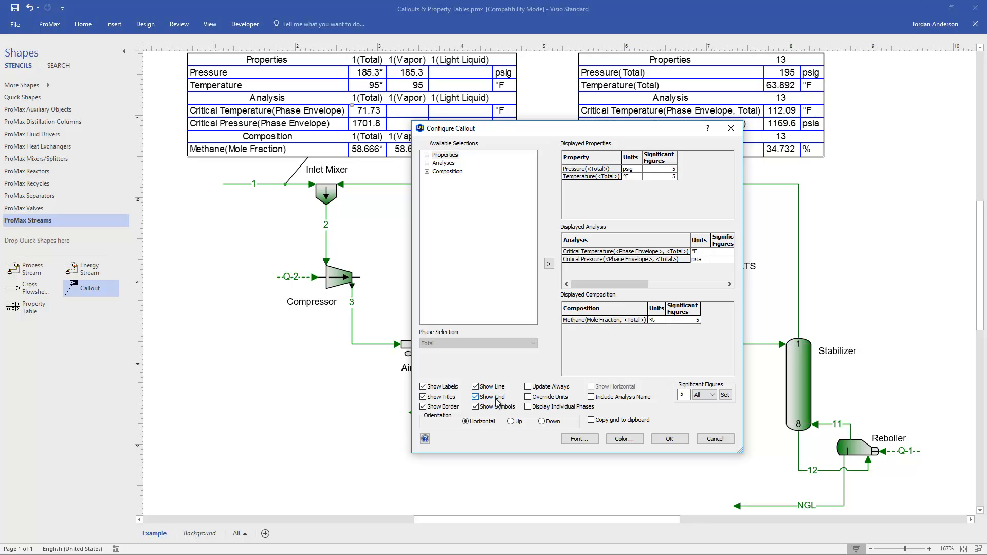
Turn off Show Symbols and Show Titles, keeping labels, border, line and grid on
{"action": "left_click", "coordinate": [476, 397]}
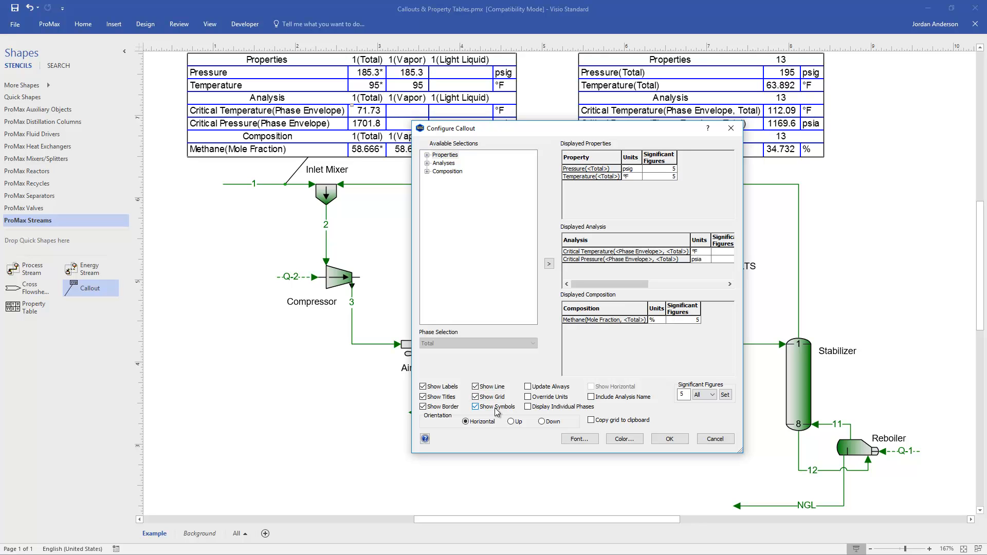
{"action": "left_click", "coordinate": [475, 406]}
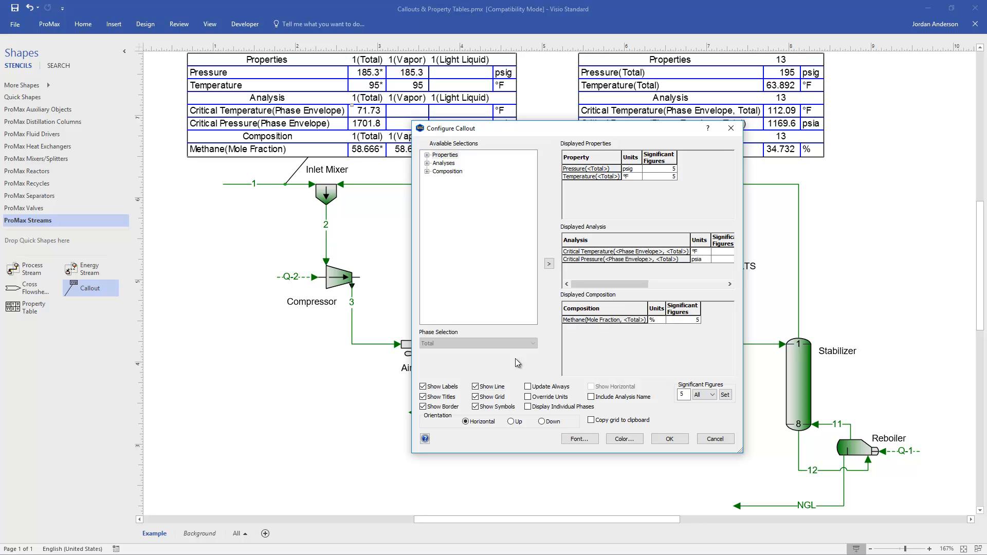
{"action": "left_click", "coordinate": [475, 406]}
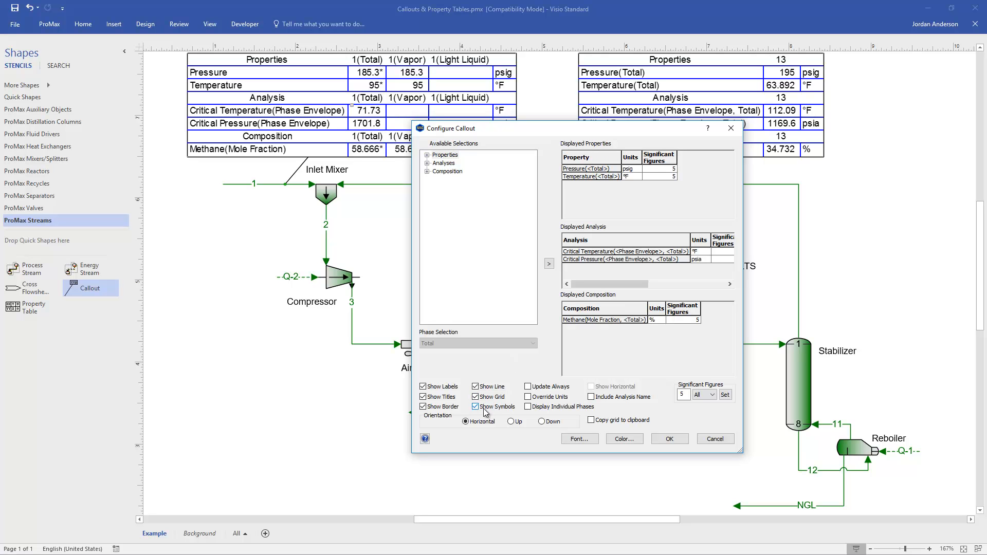
{"action": "left_click", "coordinate": [476, 407]}
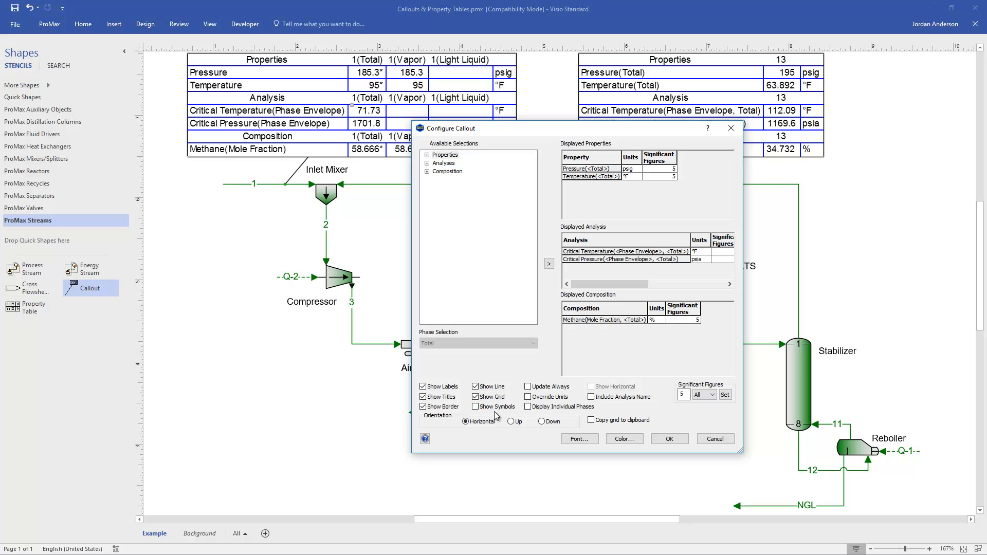
{"action": "mouse_move", "coordinate": [450, 417]}
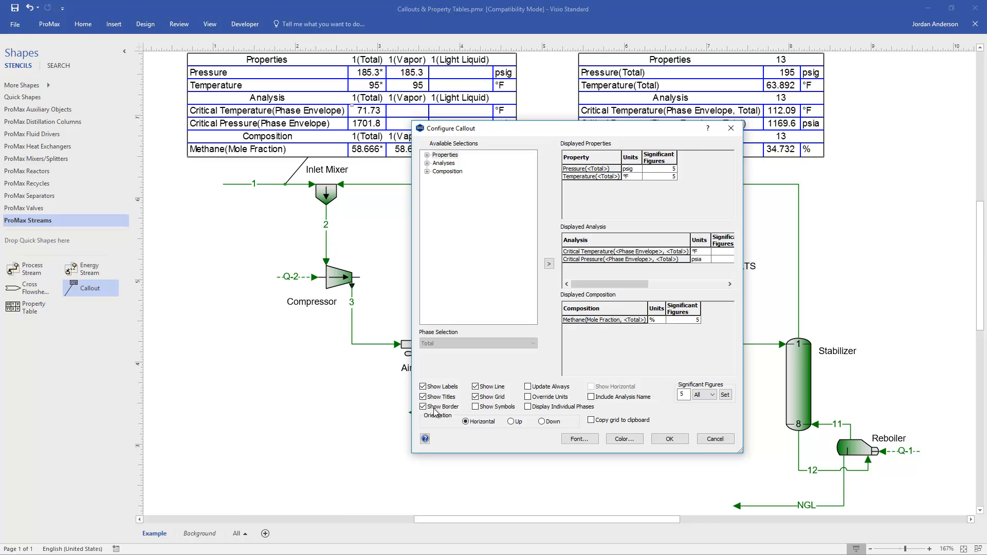
{"action": "left_click", "coordinate": [423, 397]}
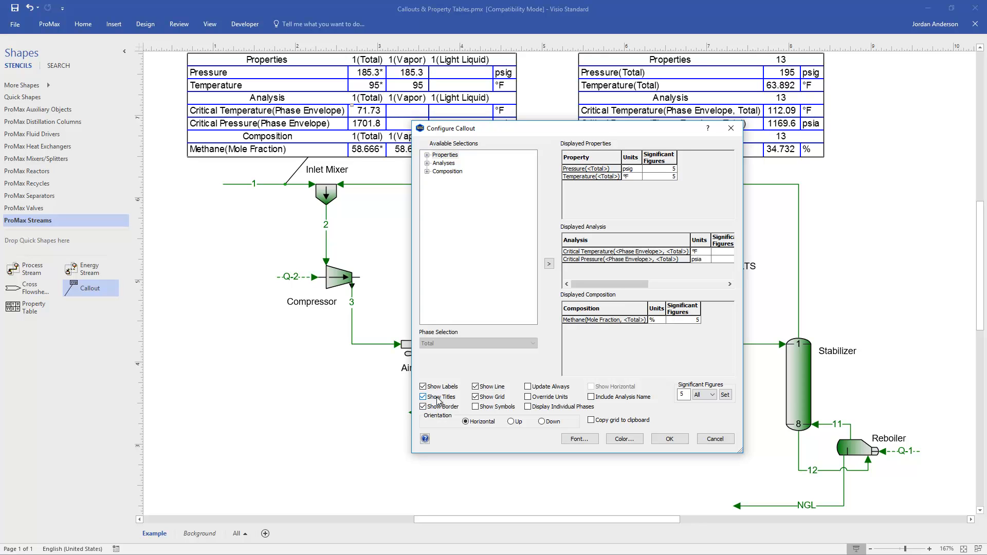
{"action": "left_click", "coordinate": [423, 396]}
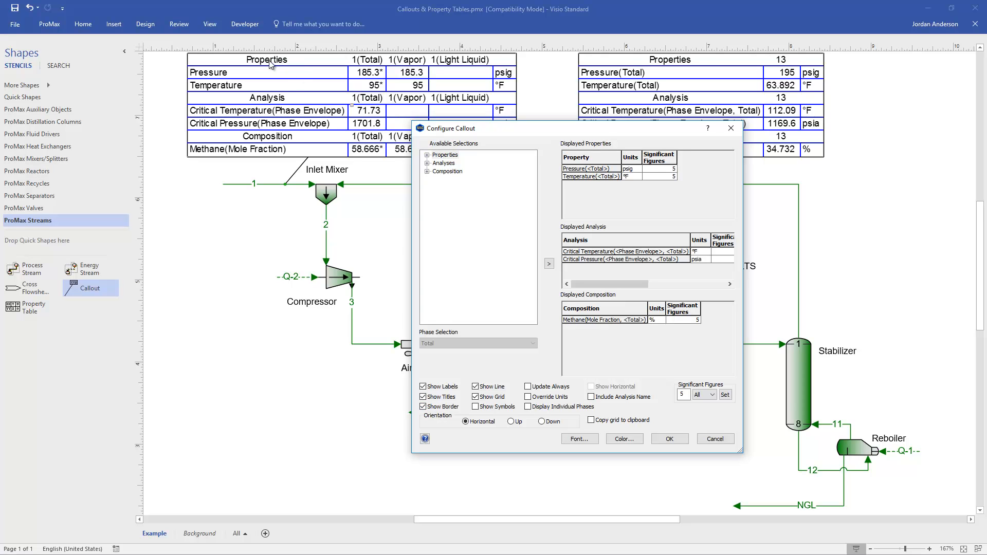
{"action": "mouse_move", "coordinate": [257, 91]}
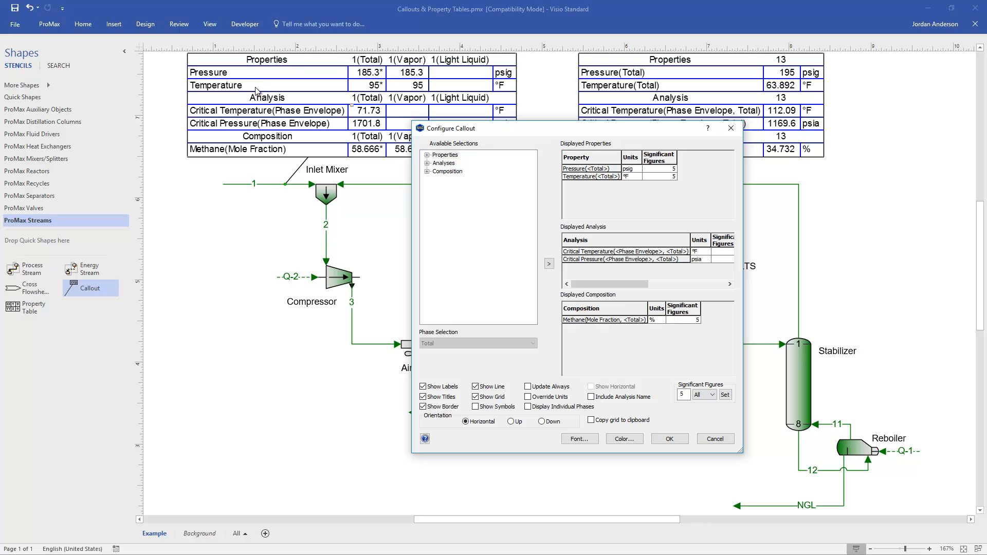
{"action": "mouse_move", "coordinate": [234, 144]}
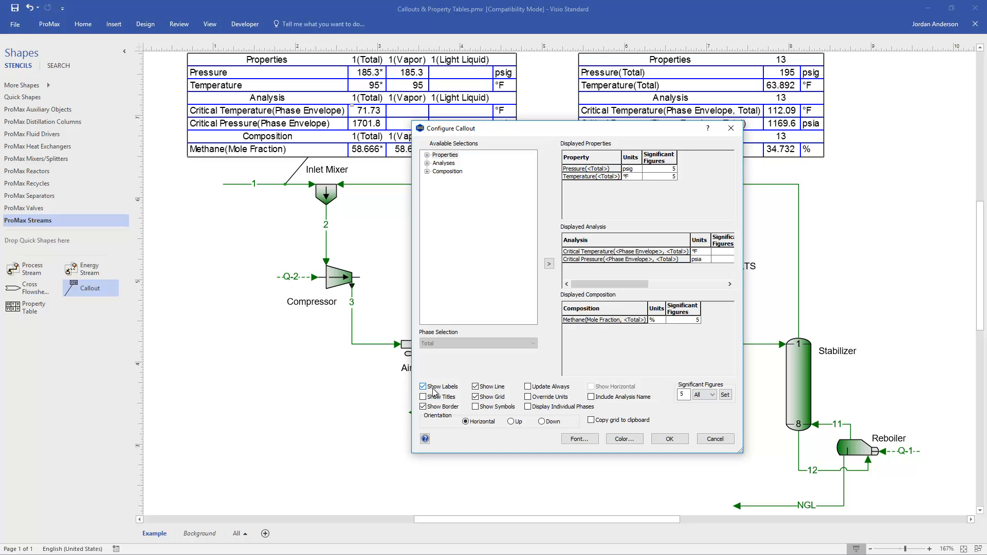
{"action": "left_click", "coordinate": [422, 387]}
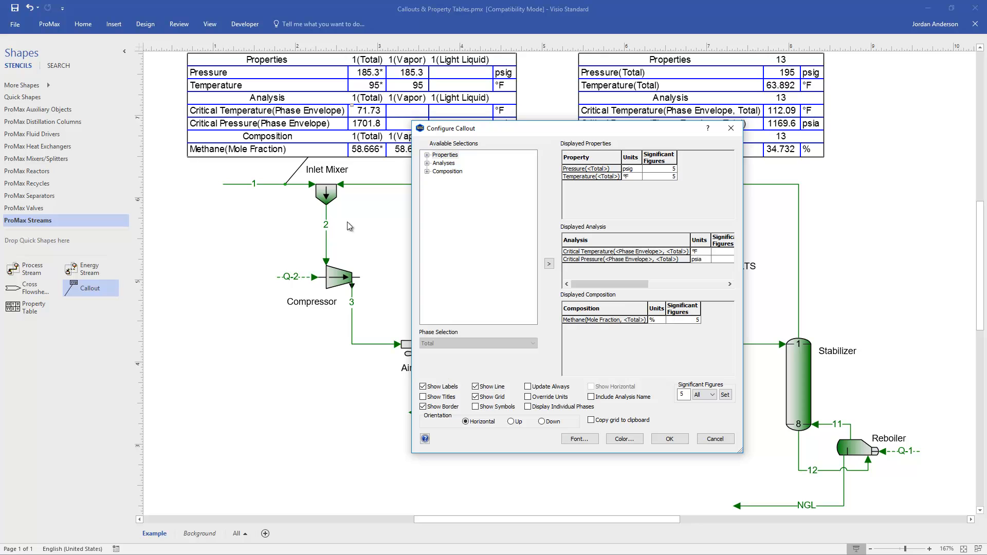
{"action": "mouse_move", "coordinate": [230, 87]}
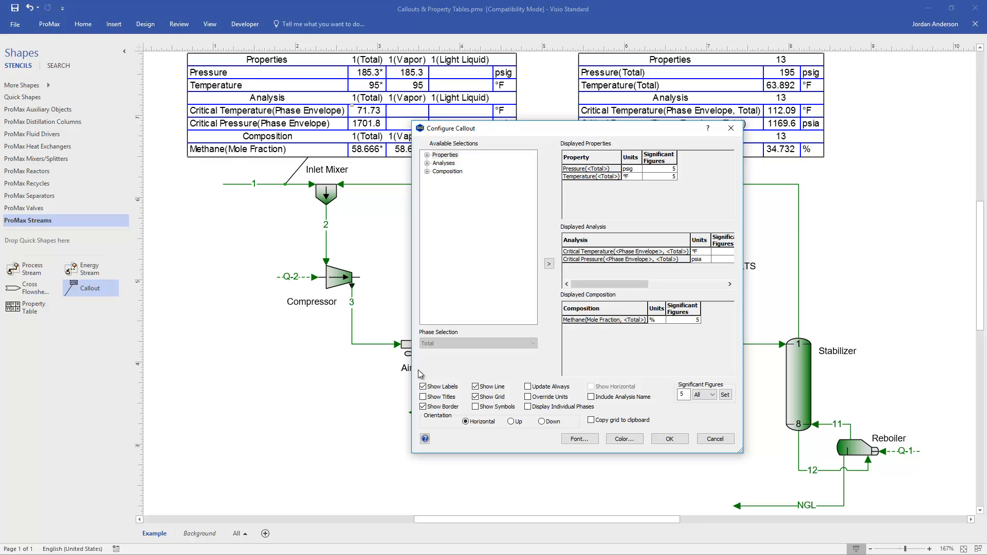
{"action": "mouse_move", "coordinate": [529, 377]}
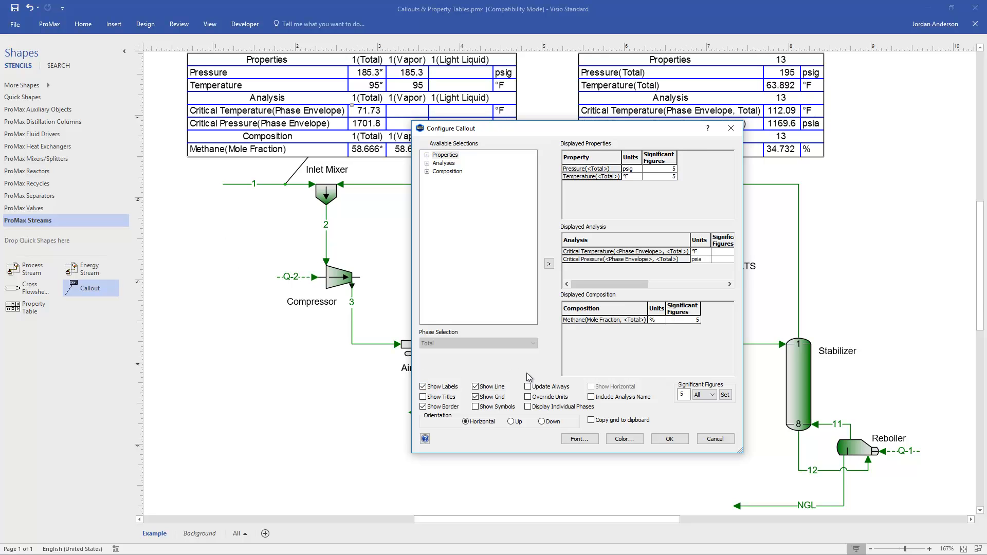
{"action": "mouse_move", "coordinate": [584, 369]}
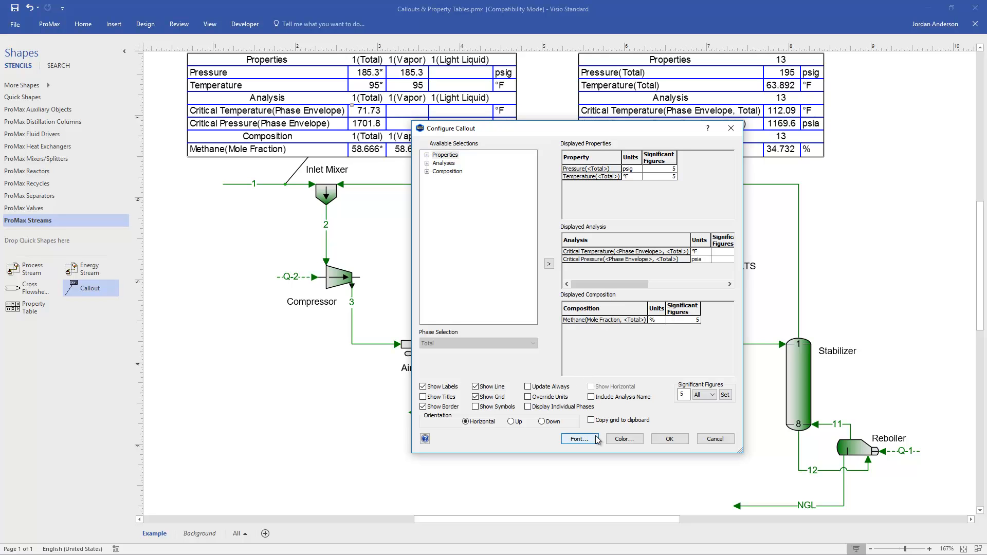
{"action": "left_click", "coordinate": [578, 439]}
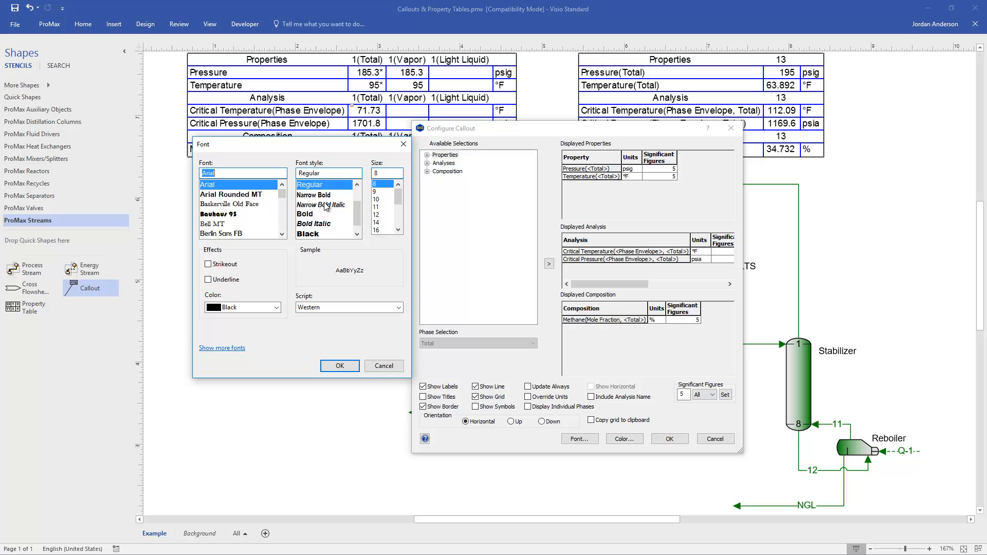
{"action": "mouse_move", "coordinate": [384, 225]}
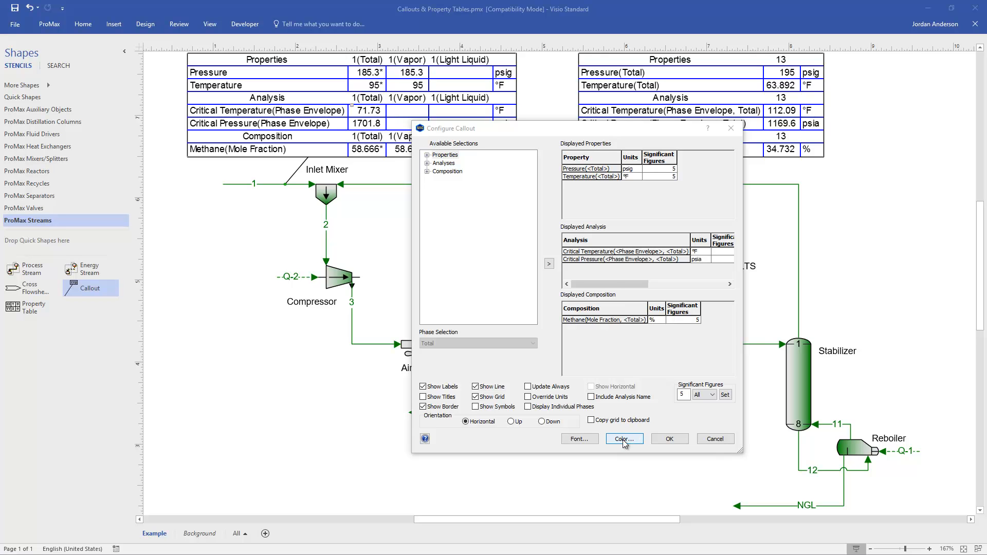
Set the callout grid colour to red and apply, giving a compact red-bordered labelled table
{"action": "left_click", "coordinate": [623, 439]}
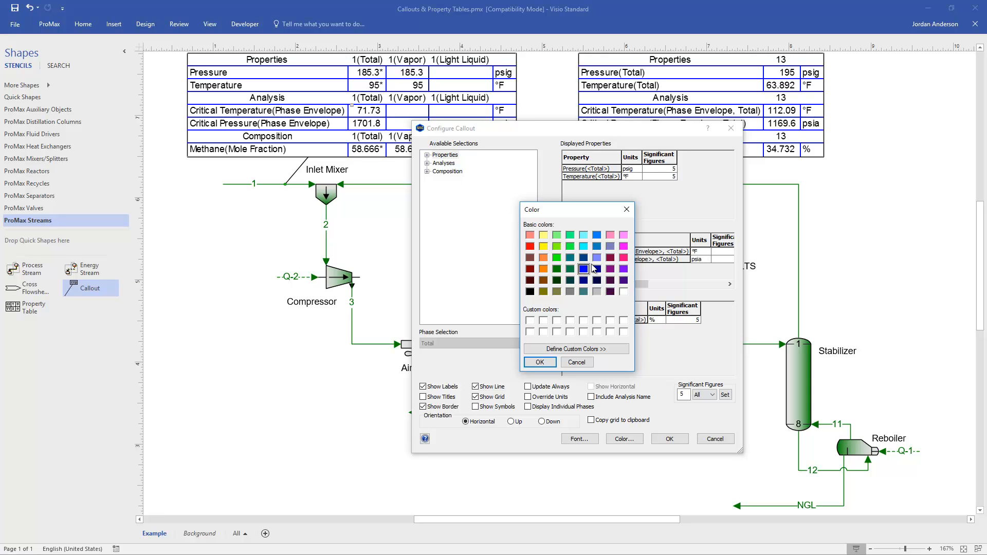
{"action": "left_click", "coordinate": [530, 246]}
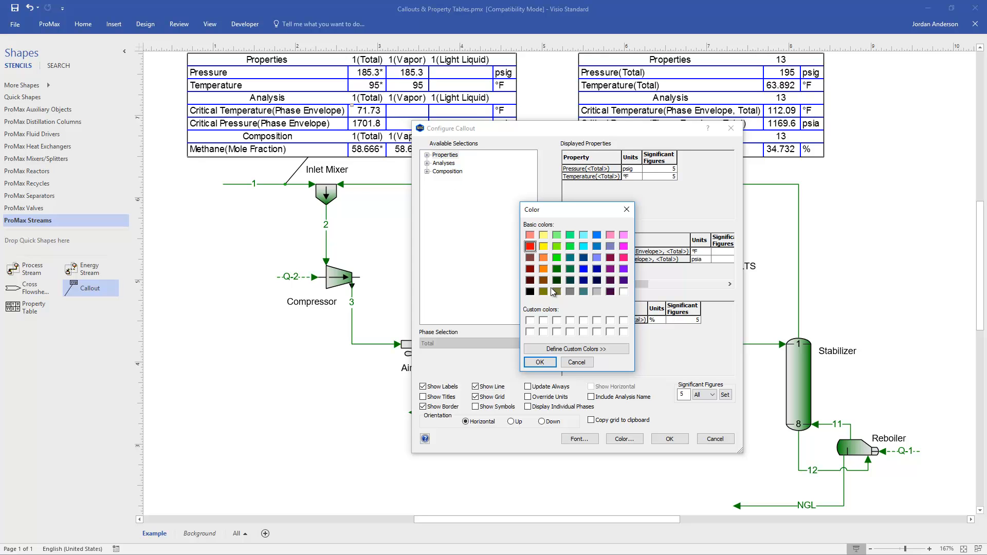
{"action": "left_click", "coordinate": [539, 362]}
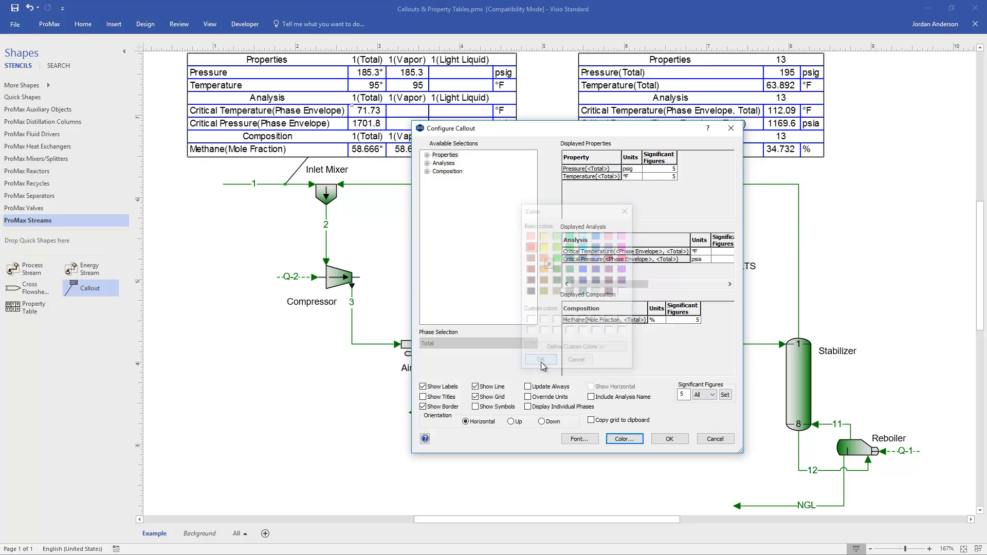
{"action": "left_click", "coordinate": [540, 360]}
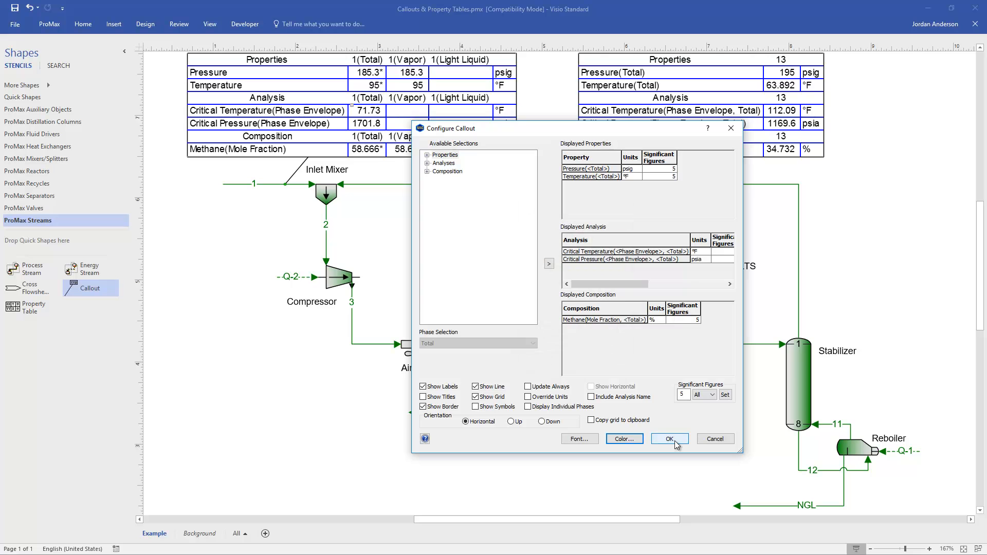
{"action": "left_click", "coordinate": [668, 439]}
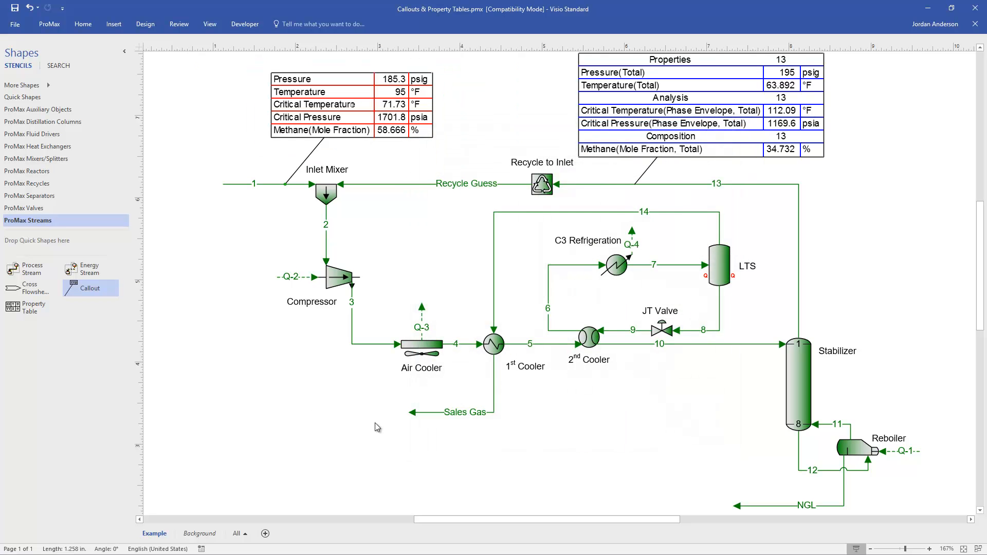
{"action": "mouse_move", "coordinate": [263, 380]}
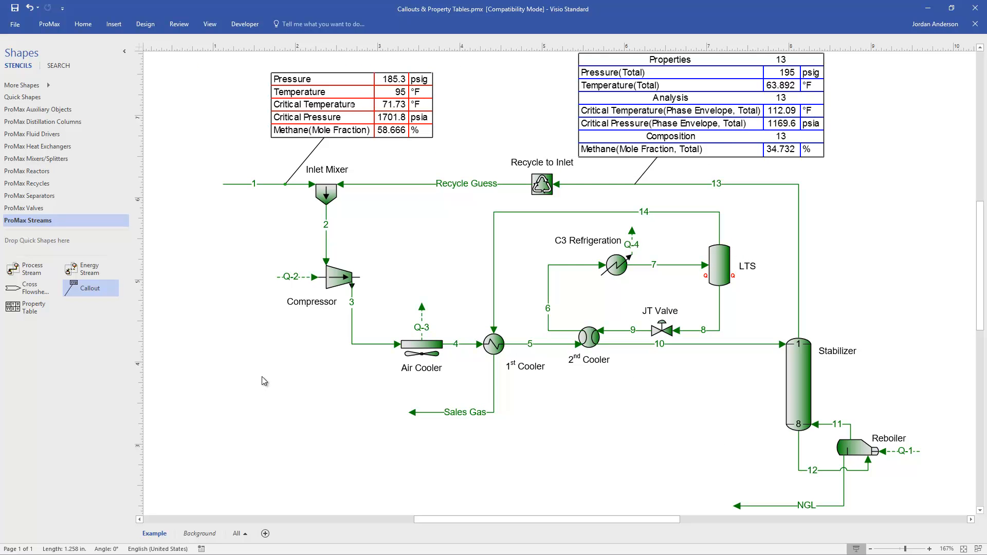
{"action": "mouse_move", "coordinate": [391, 175]}
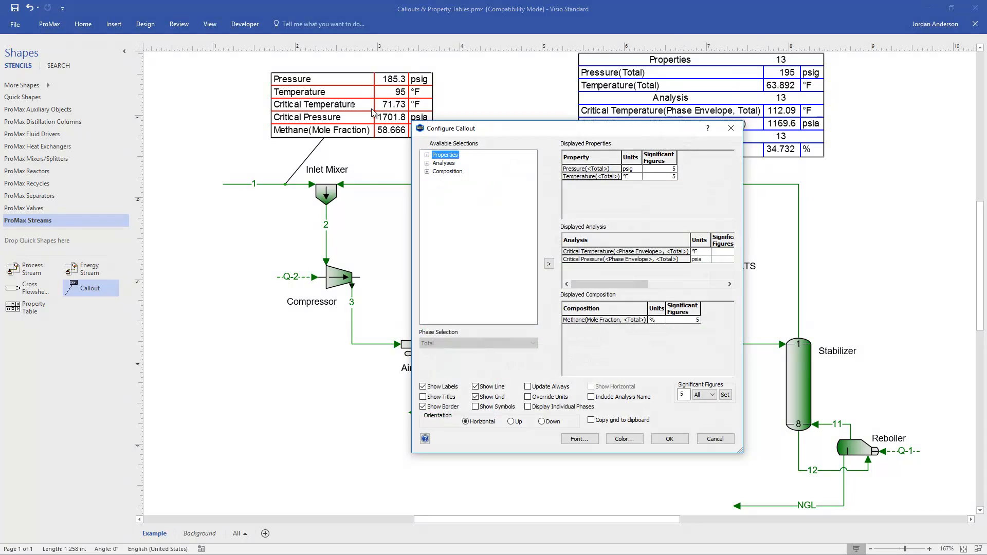
{"action": "mouse_move", "coordinate": [546, 449]}
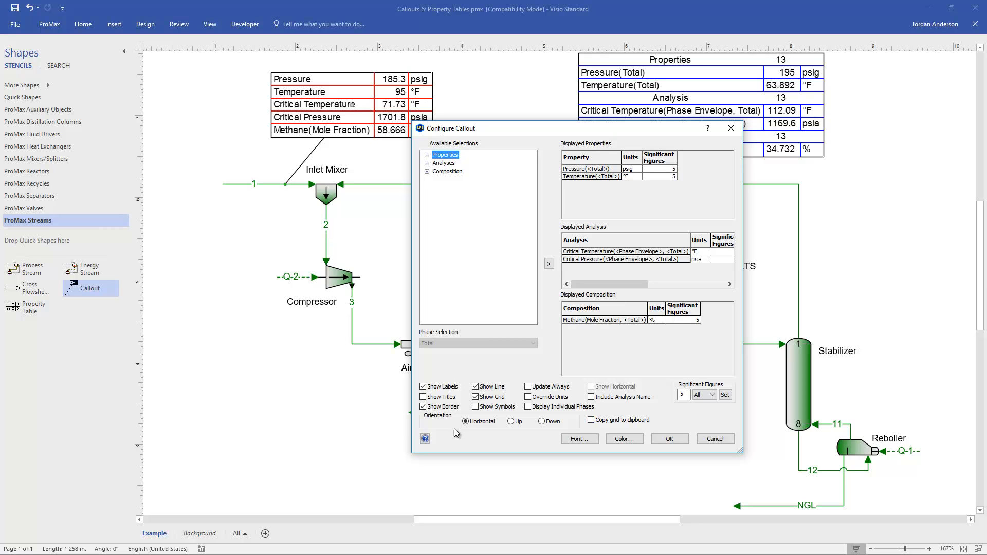
{"action": "mouse_move", "coordinate": [564, 427]}
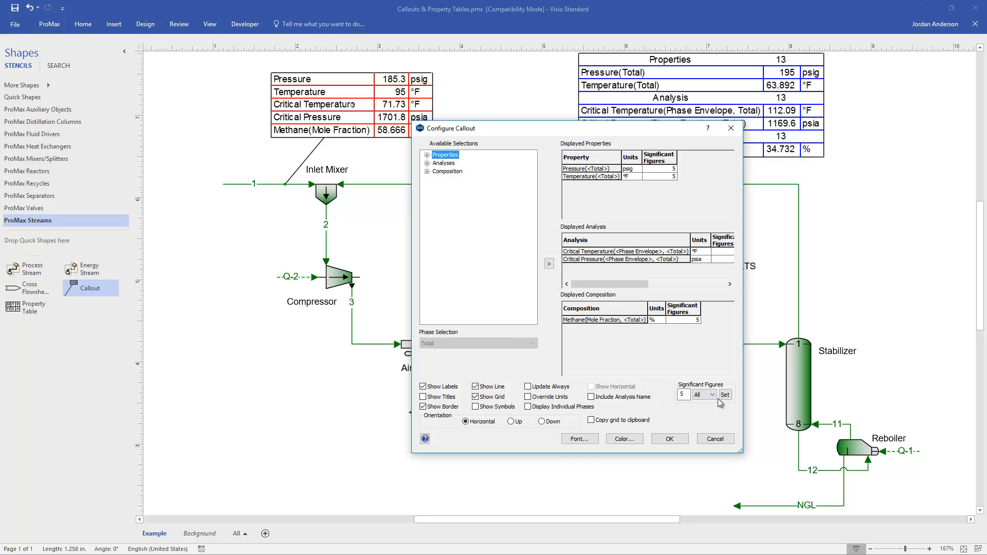
{"action": "mouse_move", "coordinate": [683, 412]}
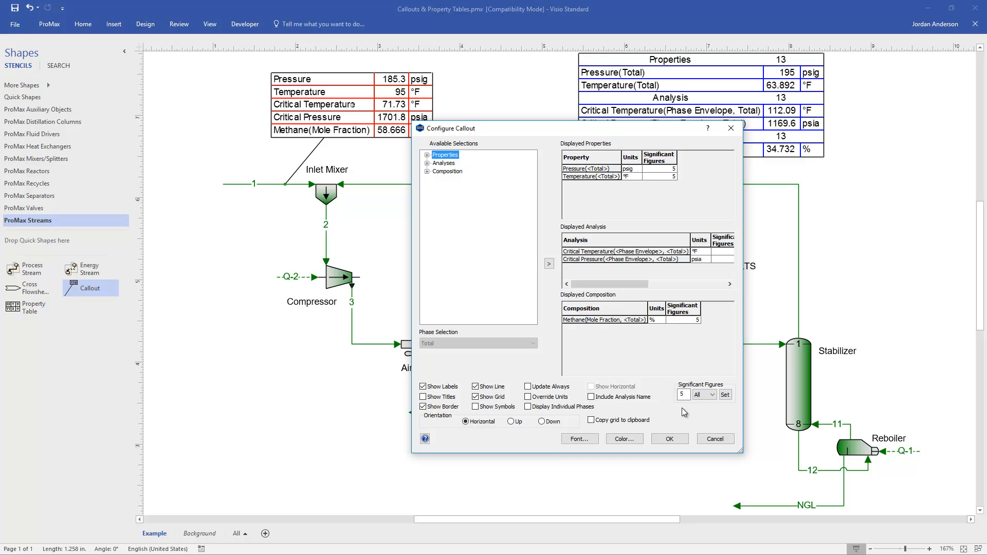
Set Significant Figures to 3 for all callout rows and apply it to stream 1
{"action": "left_click", "coordinate": [683, 394]}
{"action": "type", "text": "3"}
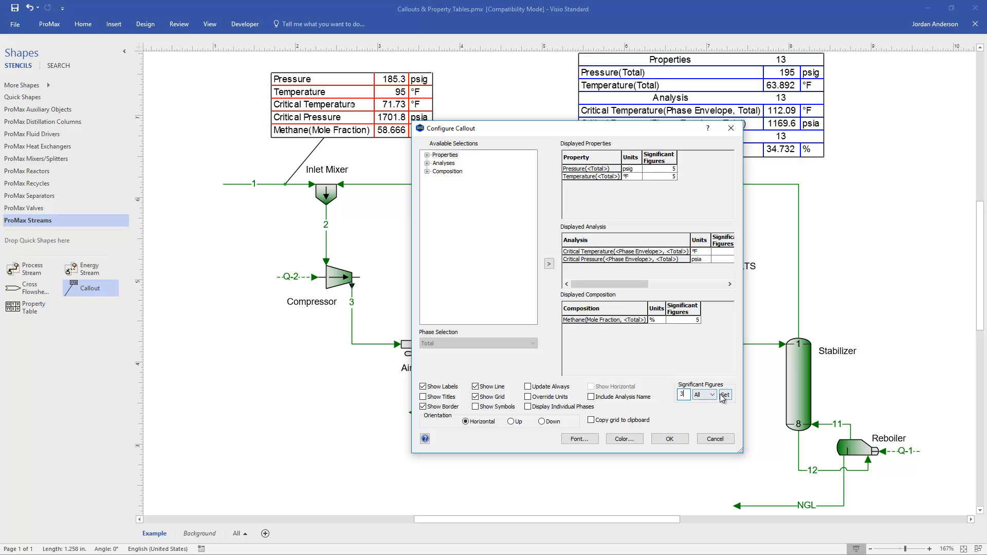
{"action": "left_click", "coordinate": [725, 395]}
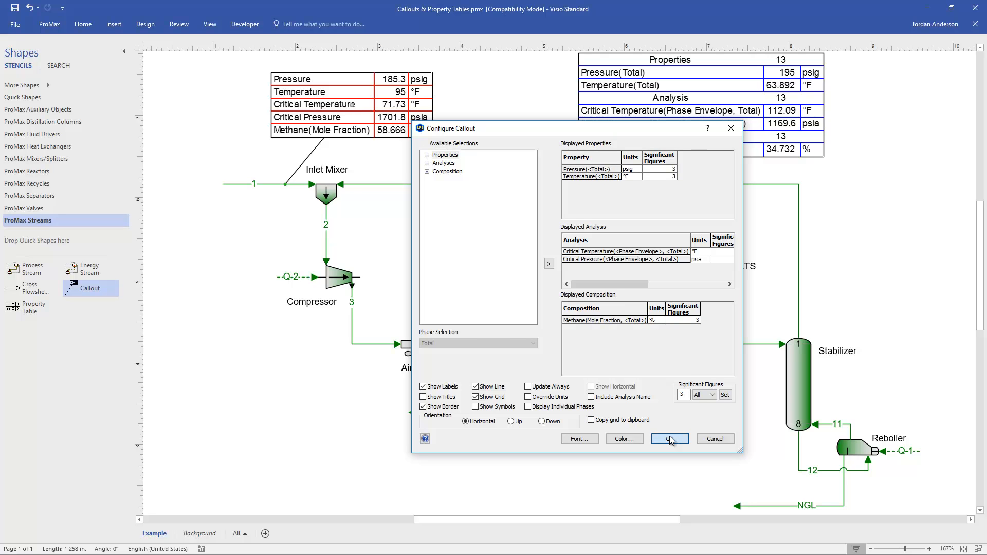
{"action": "left_click", "coordinate": [669, 439]}
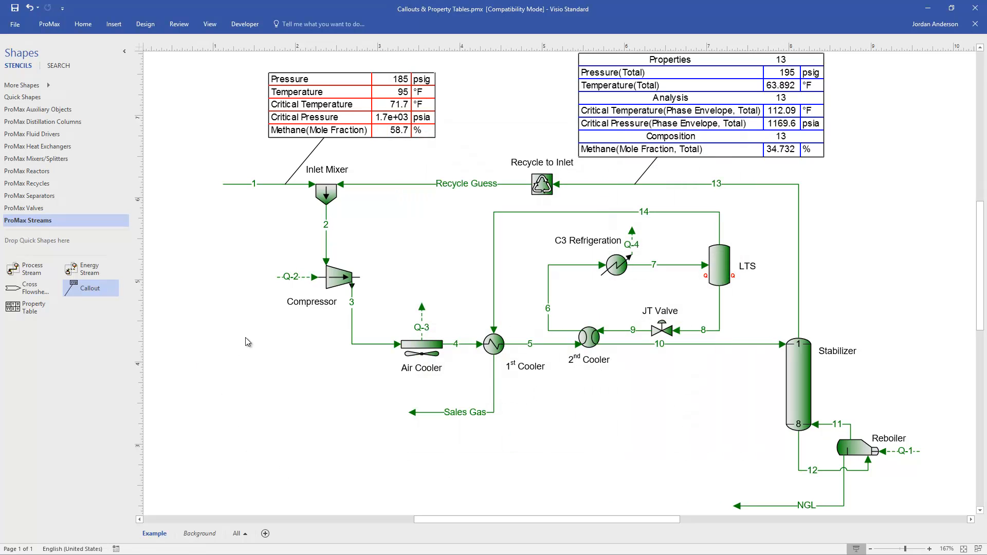